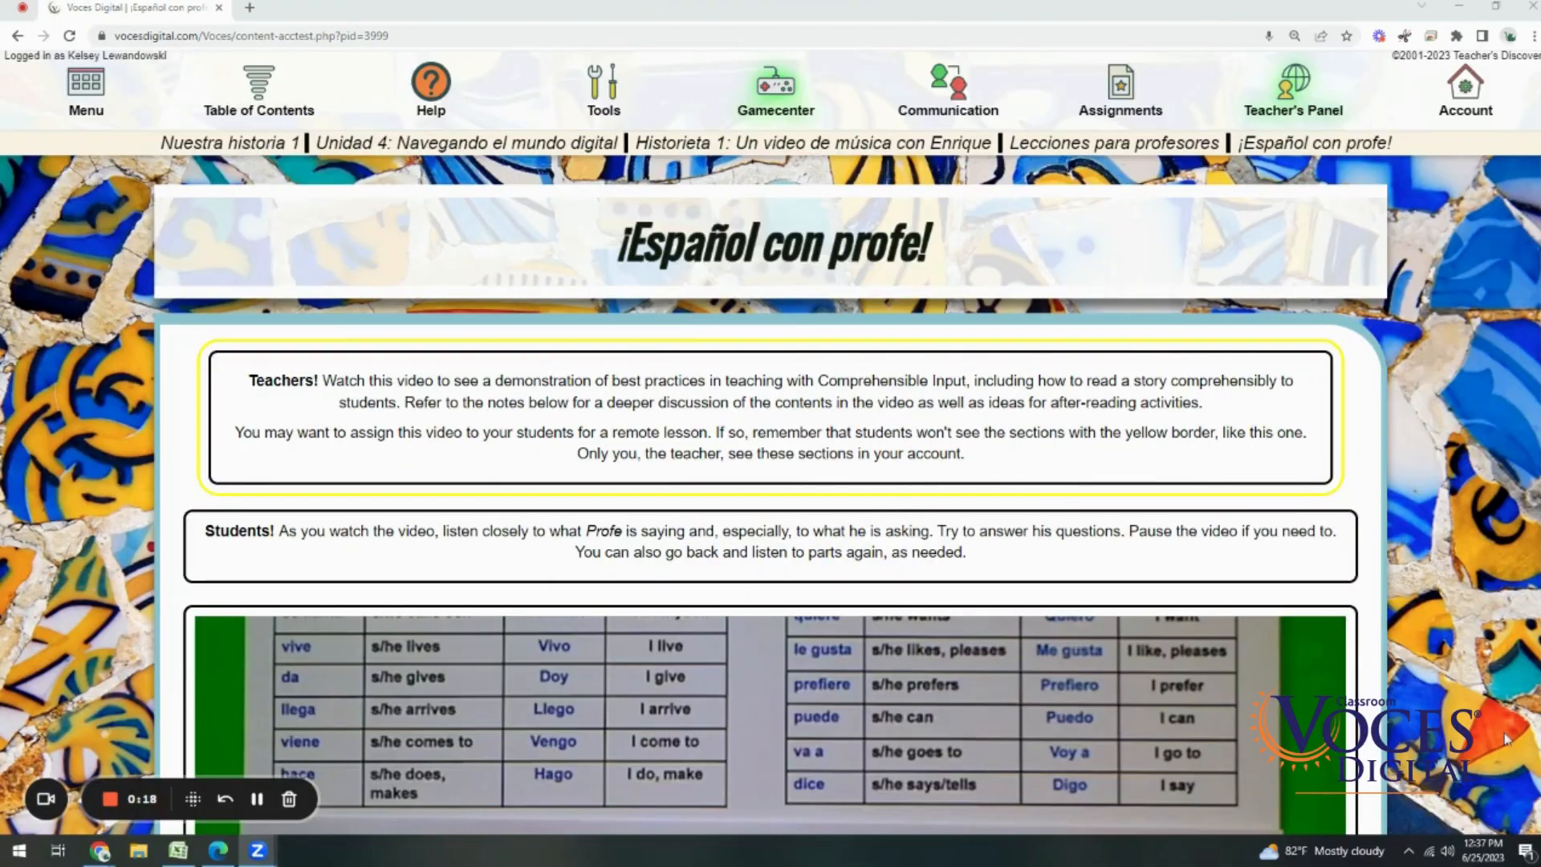
Open the Editor from the Teacher's Panel dropdown
left_click(1293, 89)
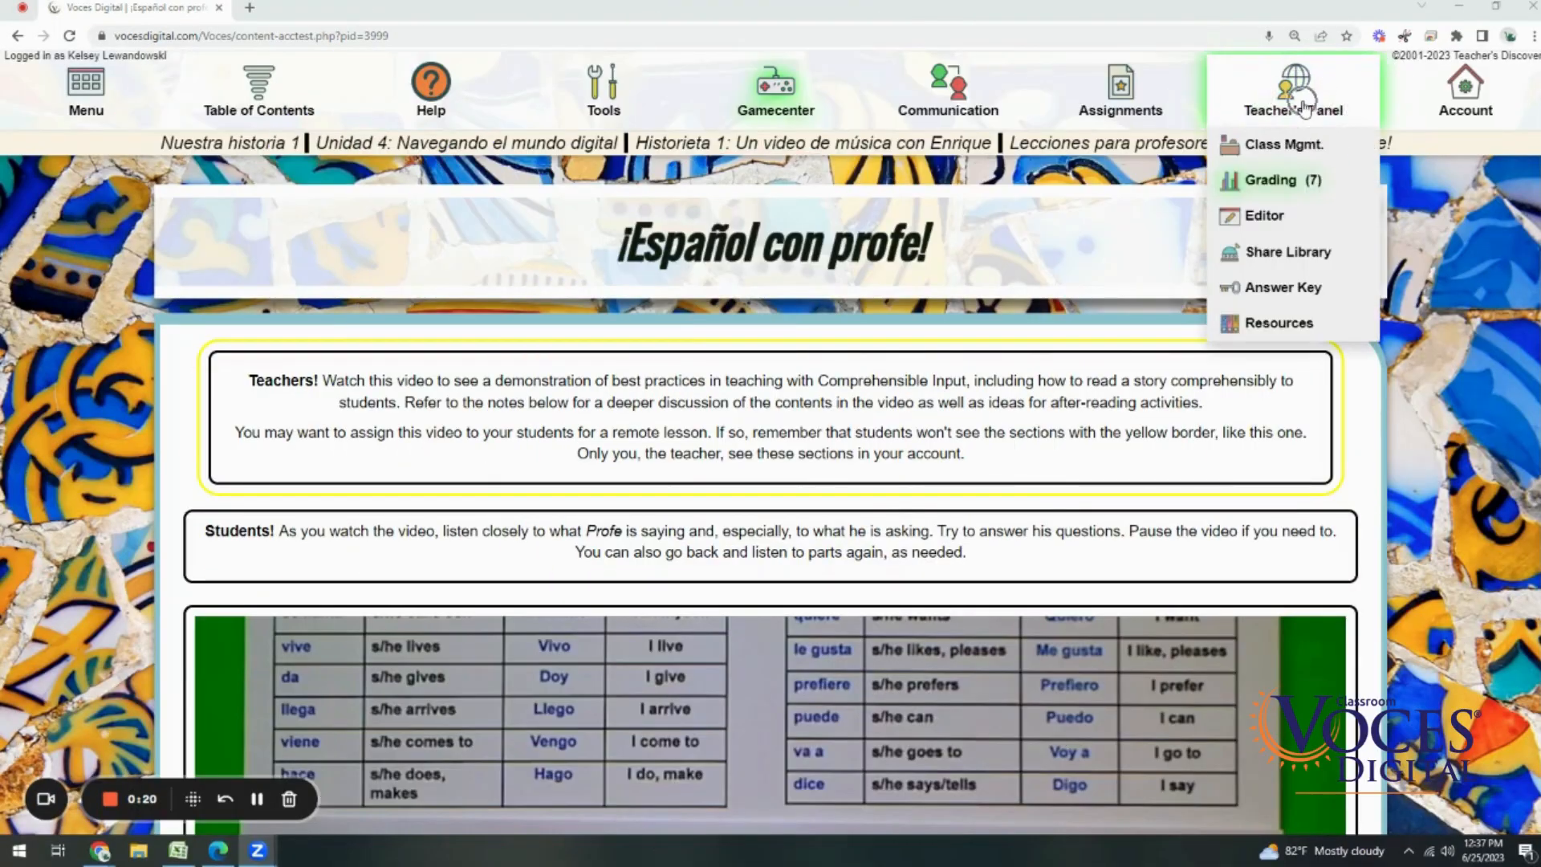
mouse_move(1264, 215)
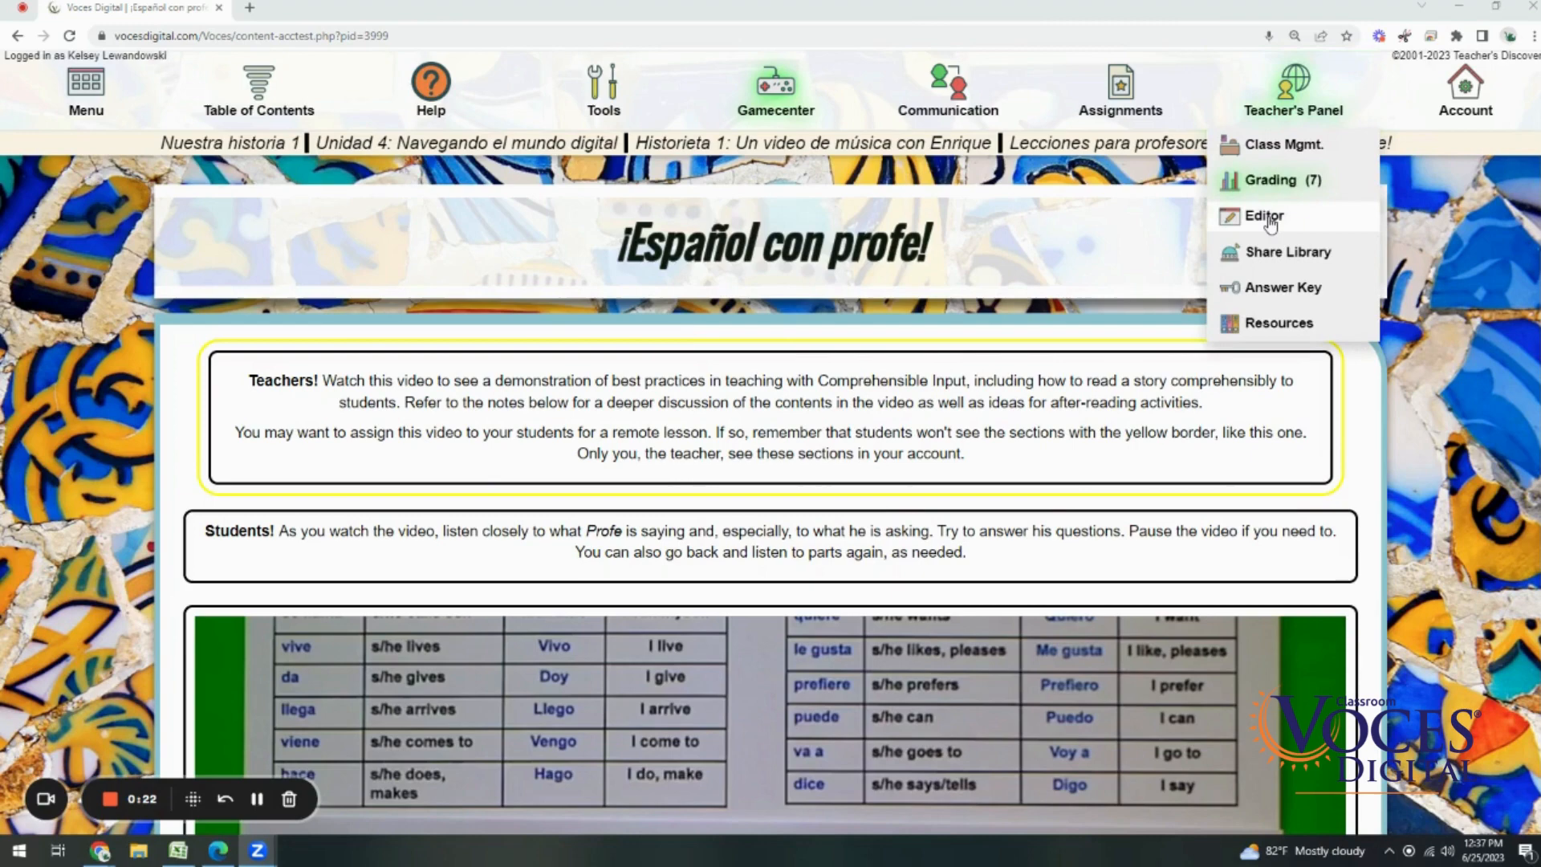
left_click(1264, 215)
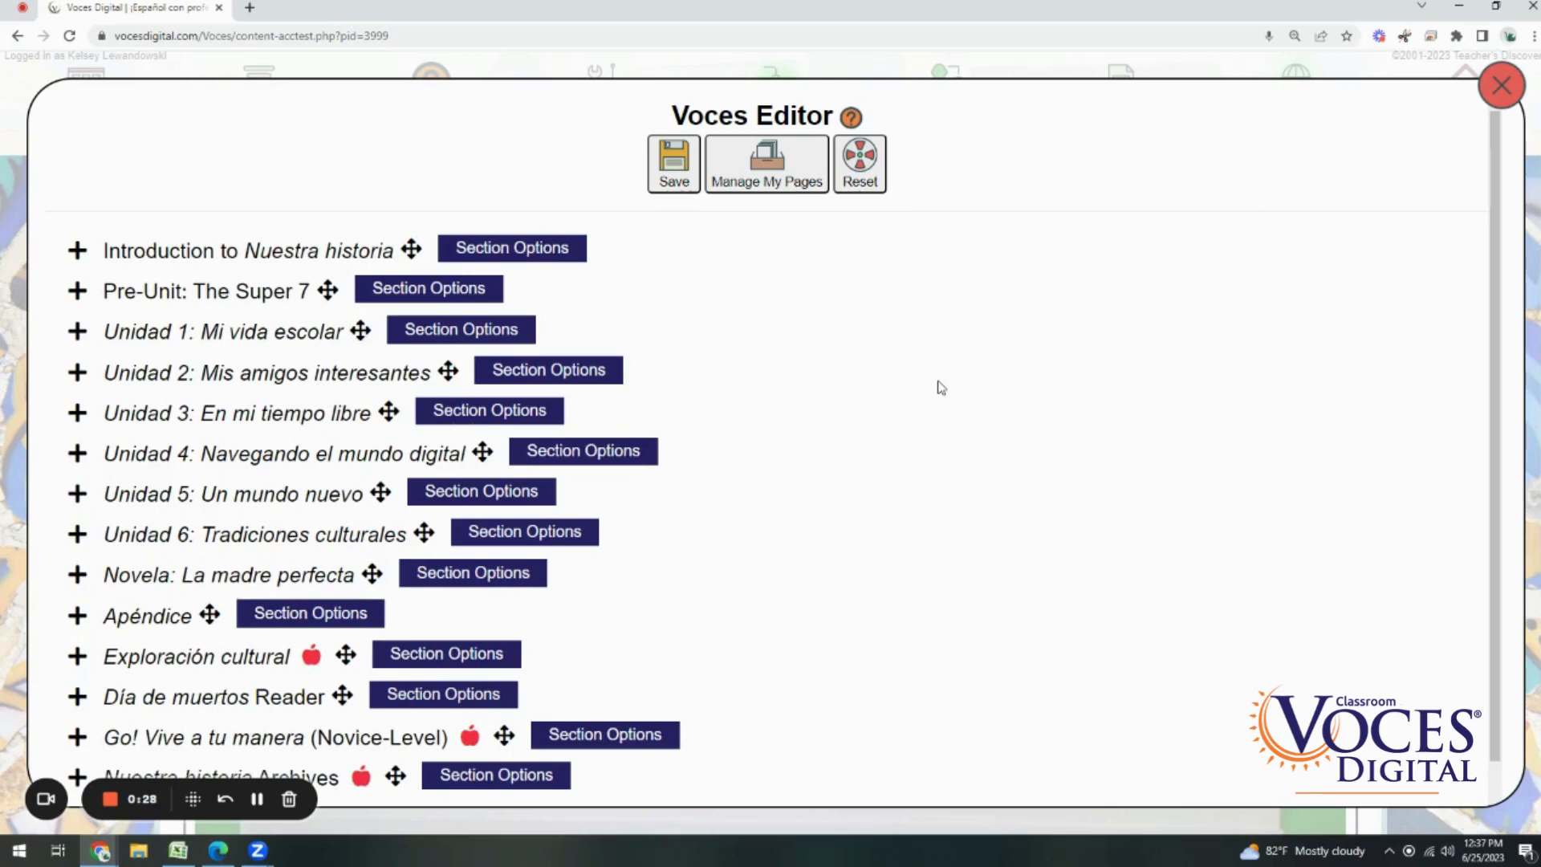
Expand Unidad 1 and add a new page to Historieta 1: Necesita un lápiz
left_click(76, 331)
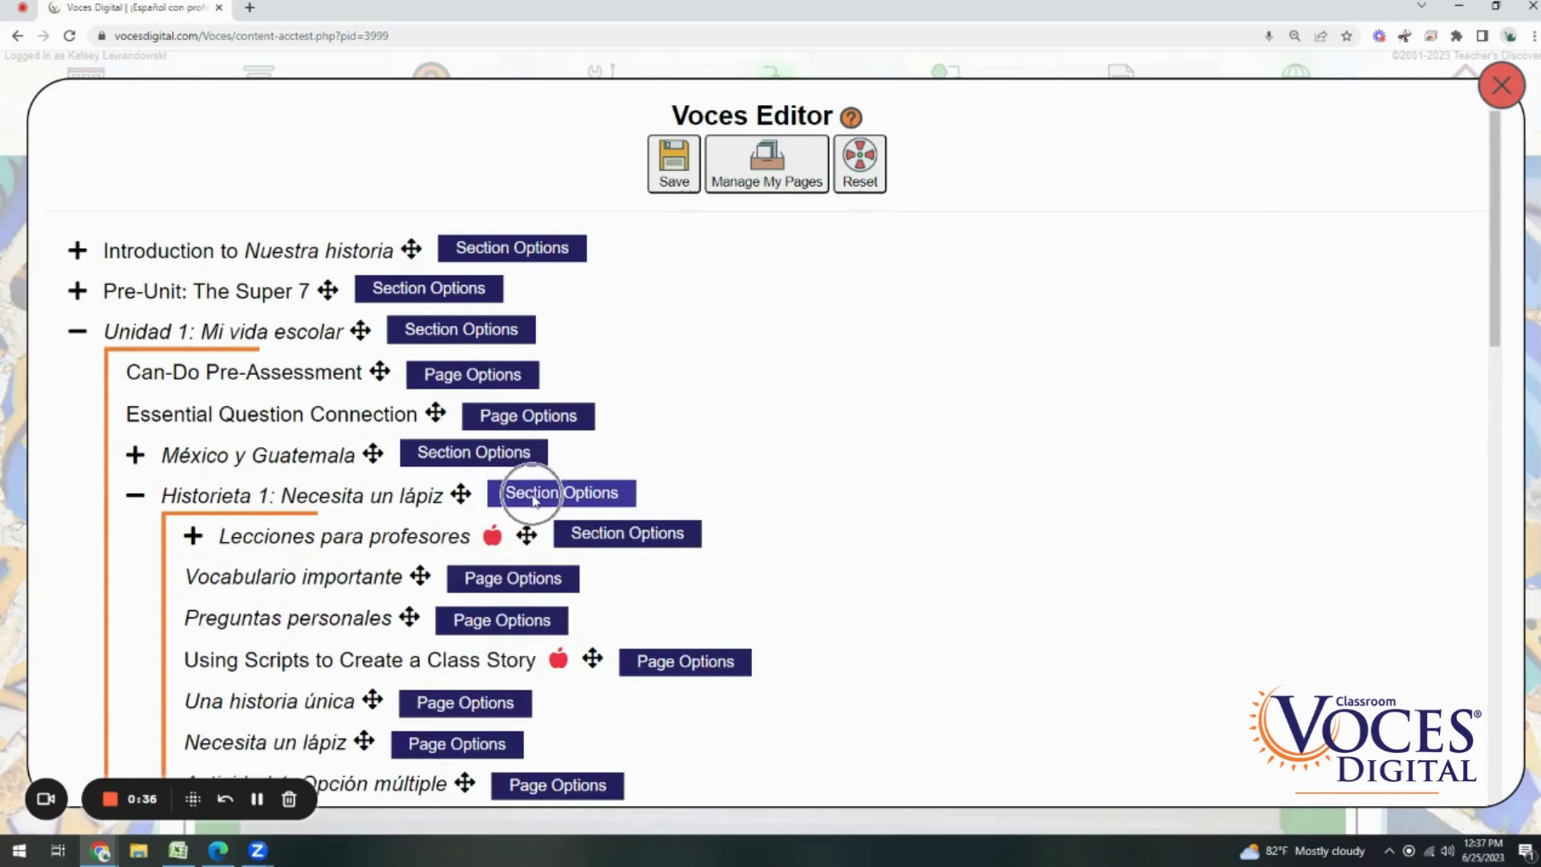
left_click(562, 492)
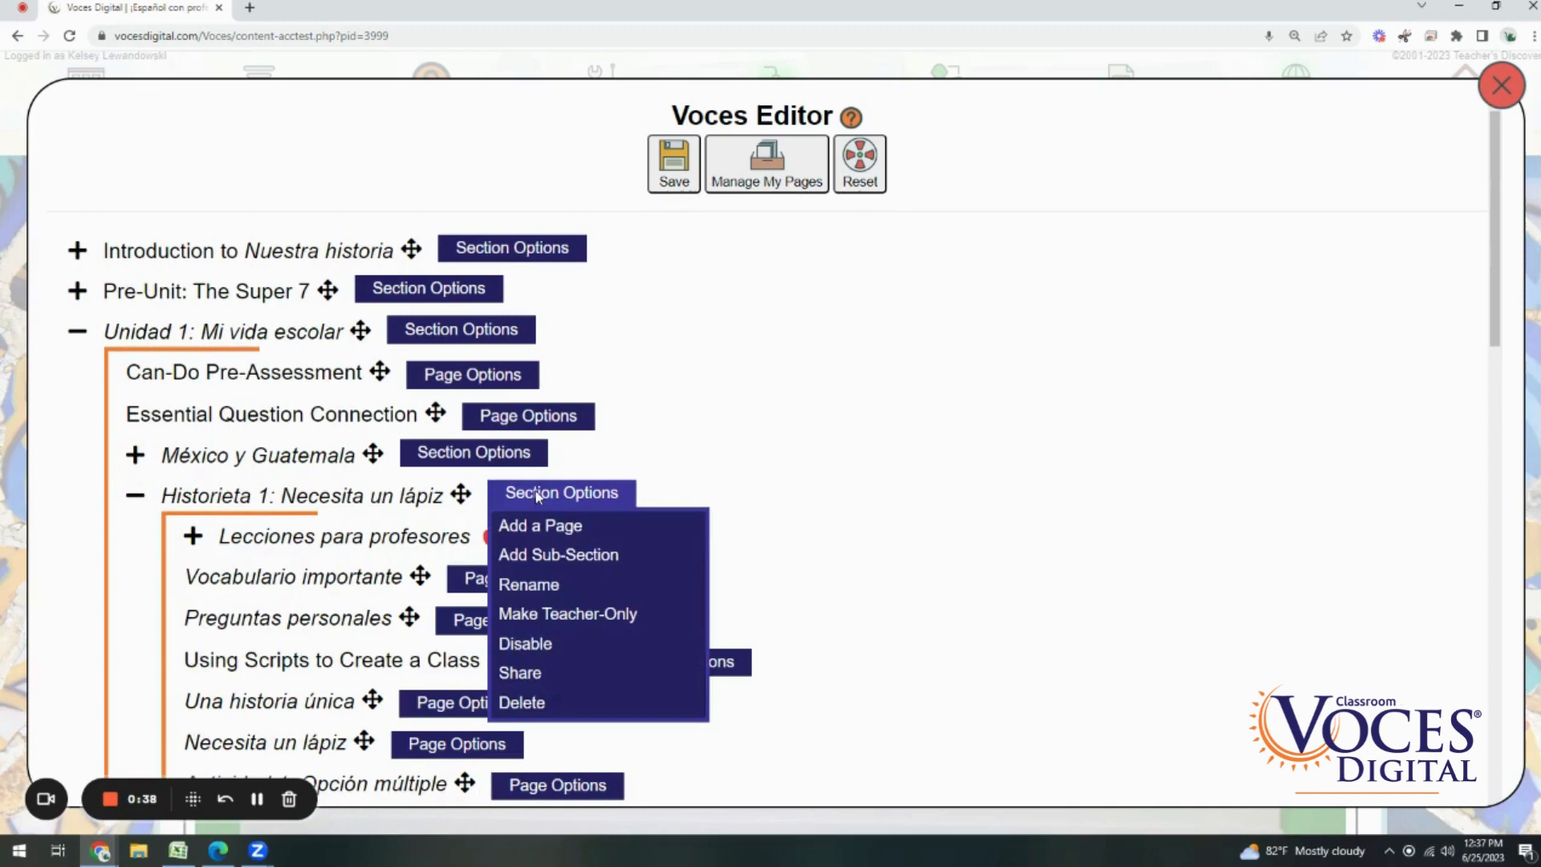
mouse_move(547, 525)
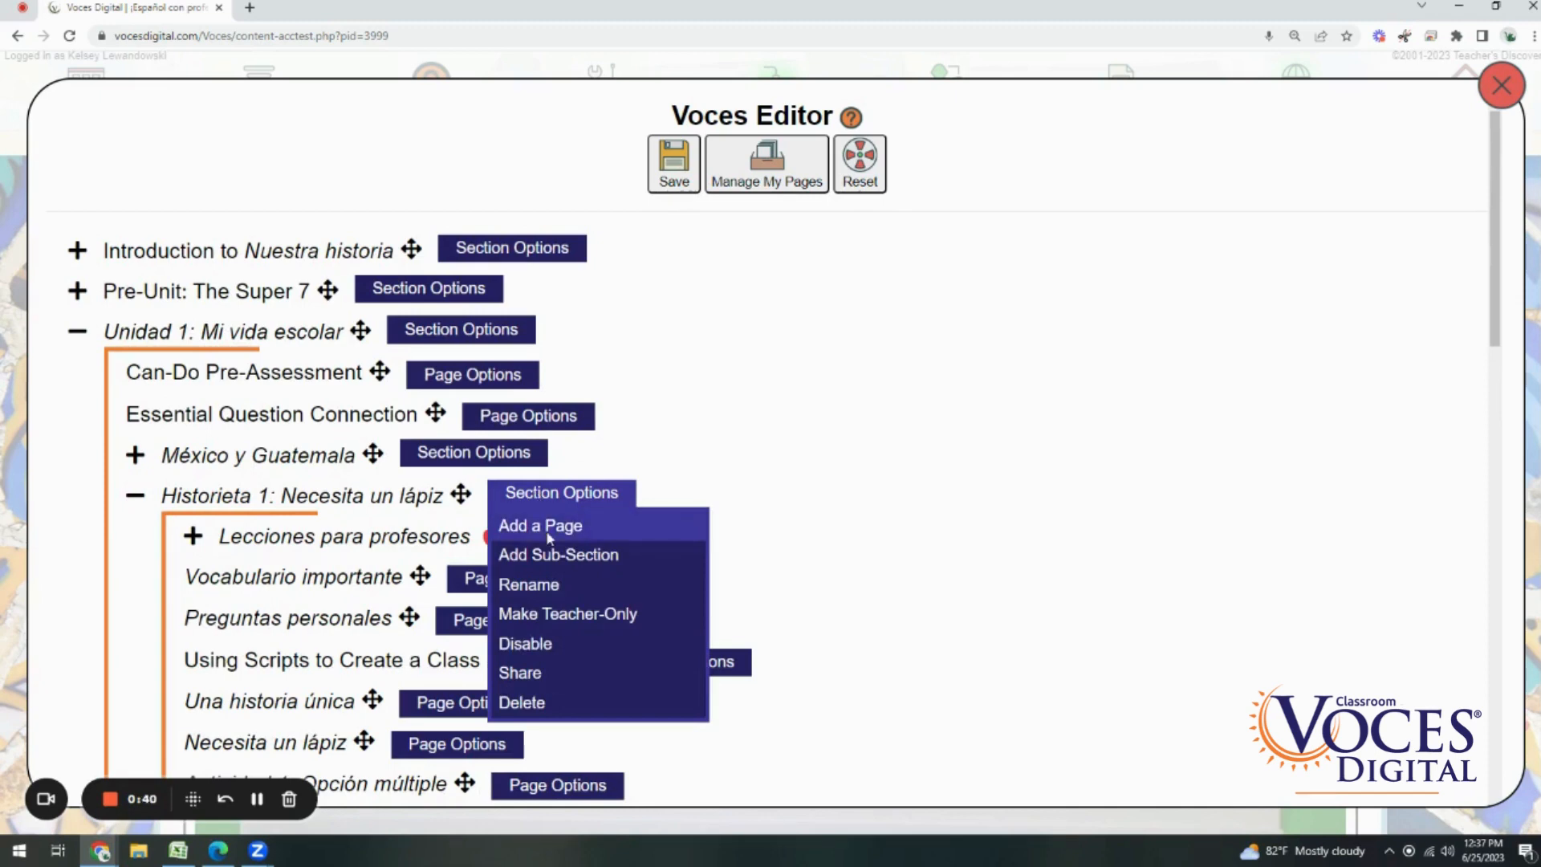
left_click(539, 524)
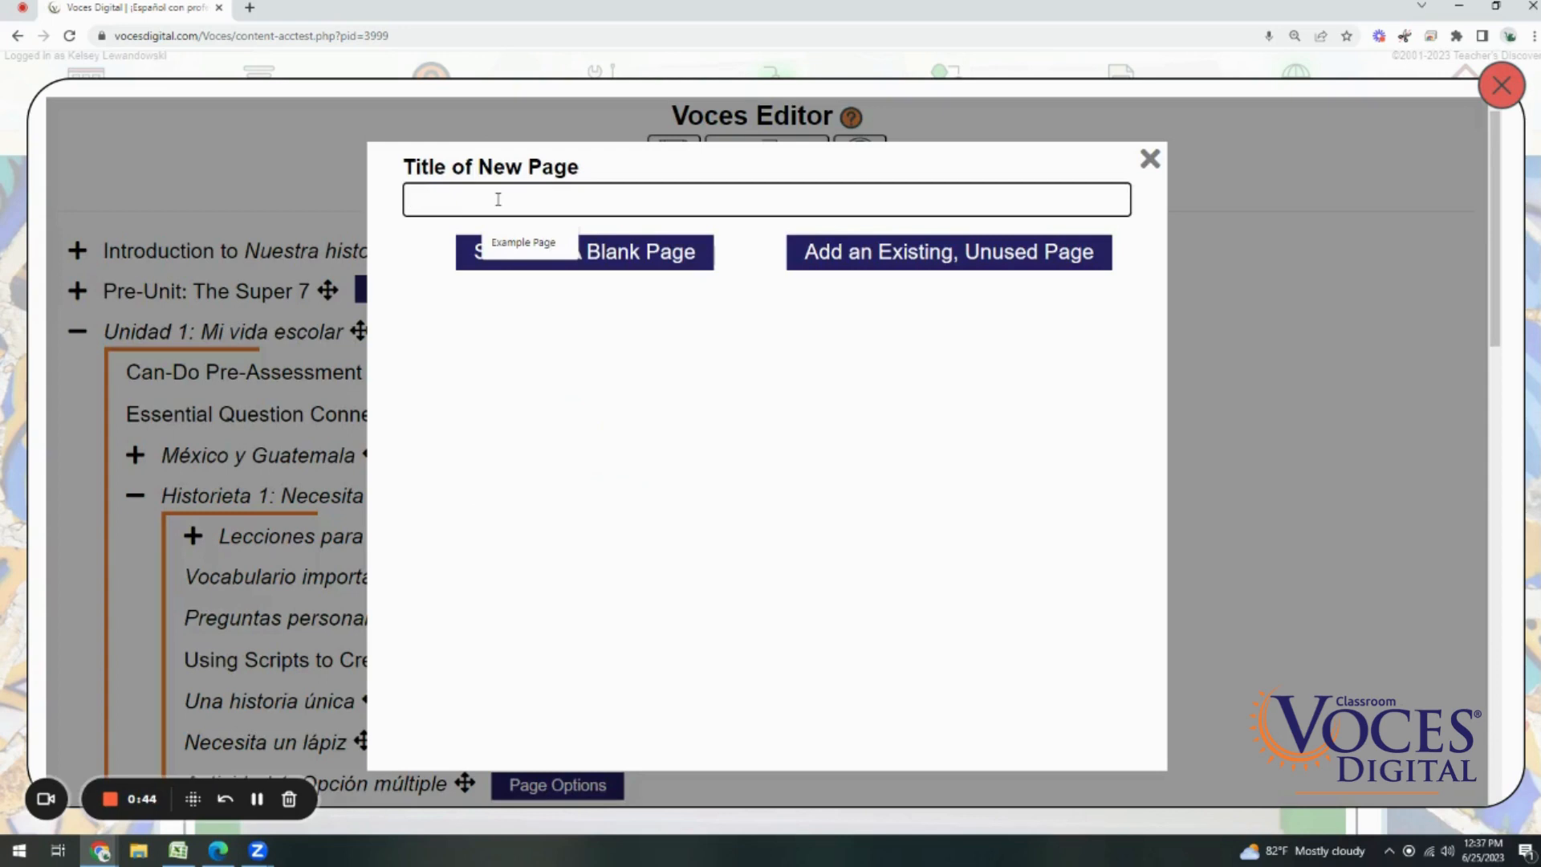
Enter 'Example Page 2' as the new page's title
type("Example Page 2")
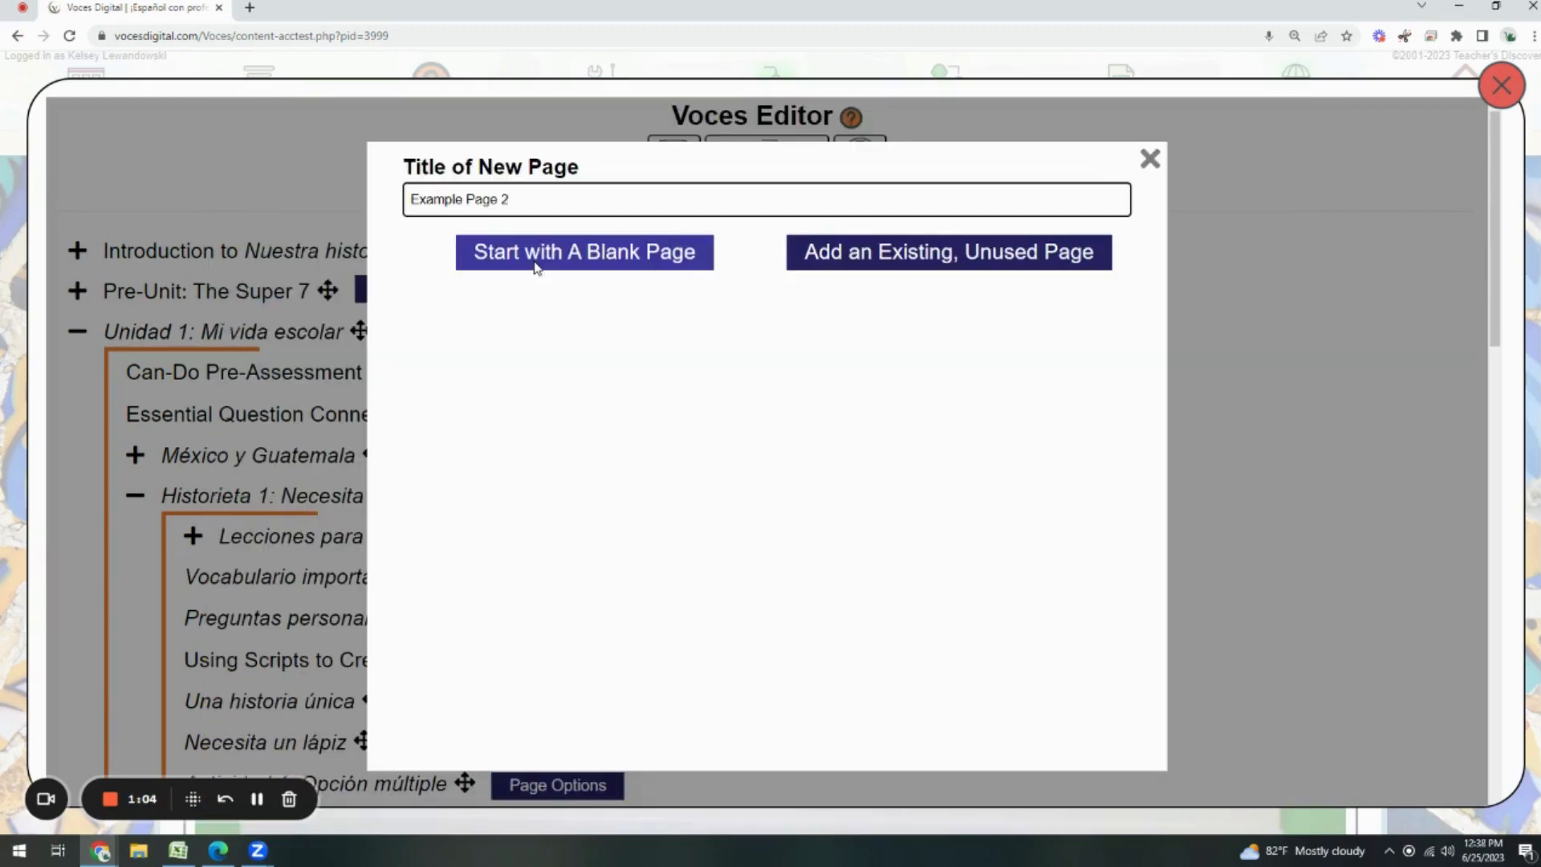
mouse_move(947, 251)
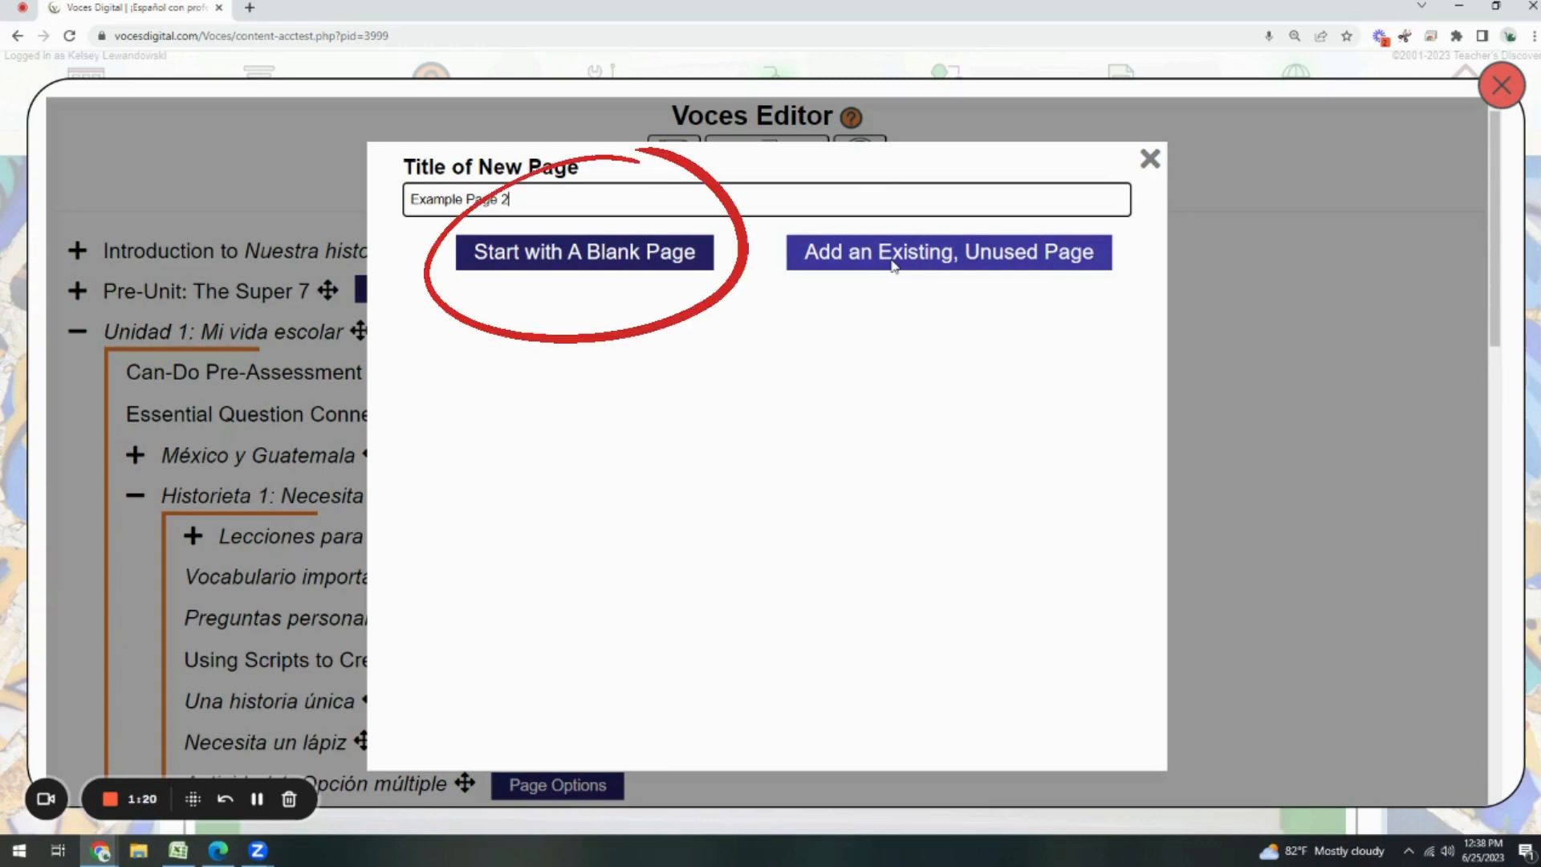
Start a blank page and set its identifier to 'Final Exam Version 1'
left_click(583, 251)
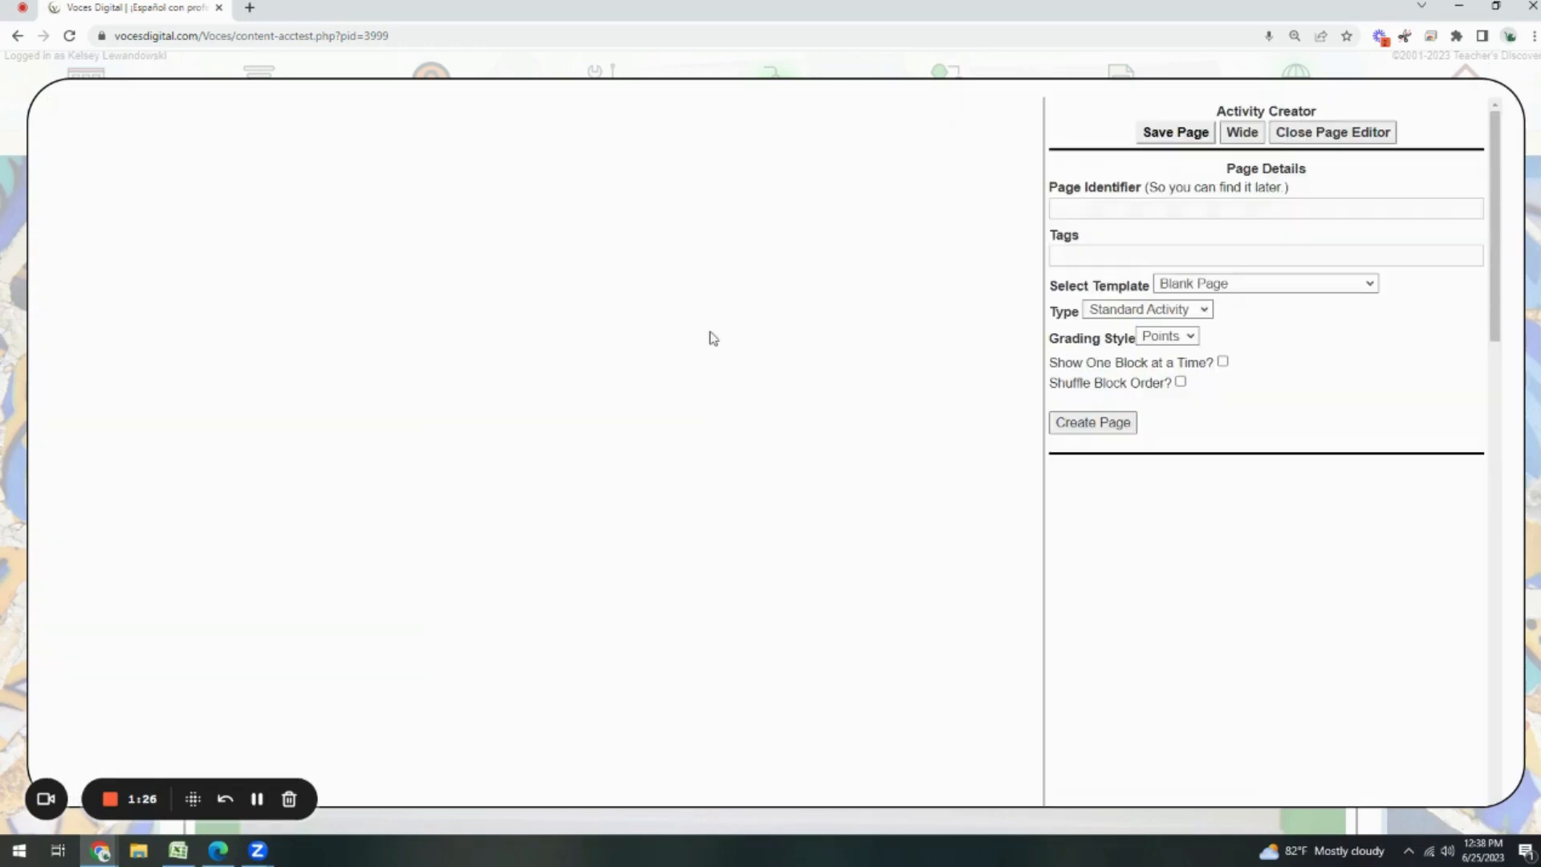
left_click(1265, 207)
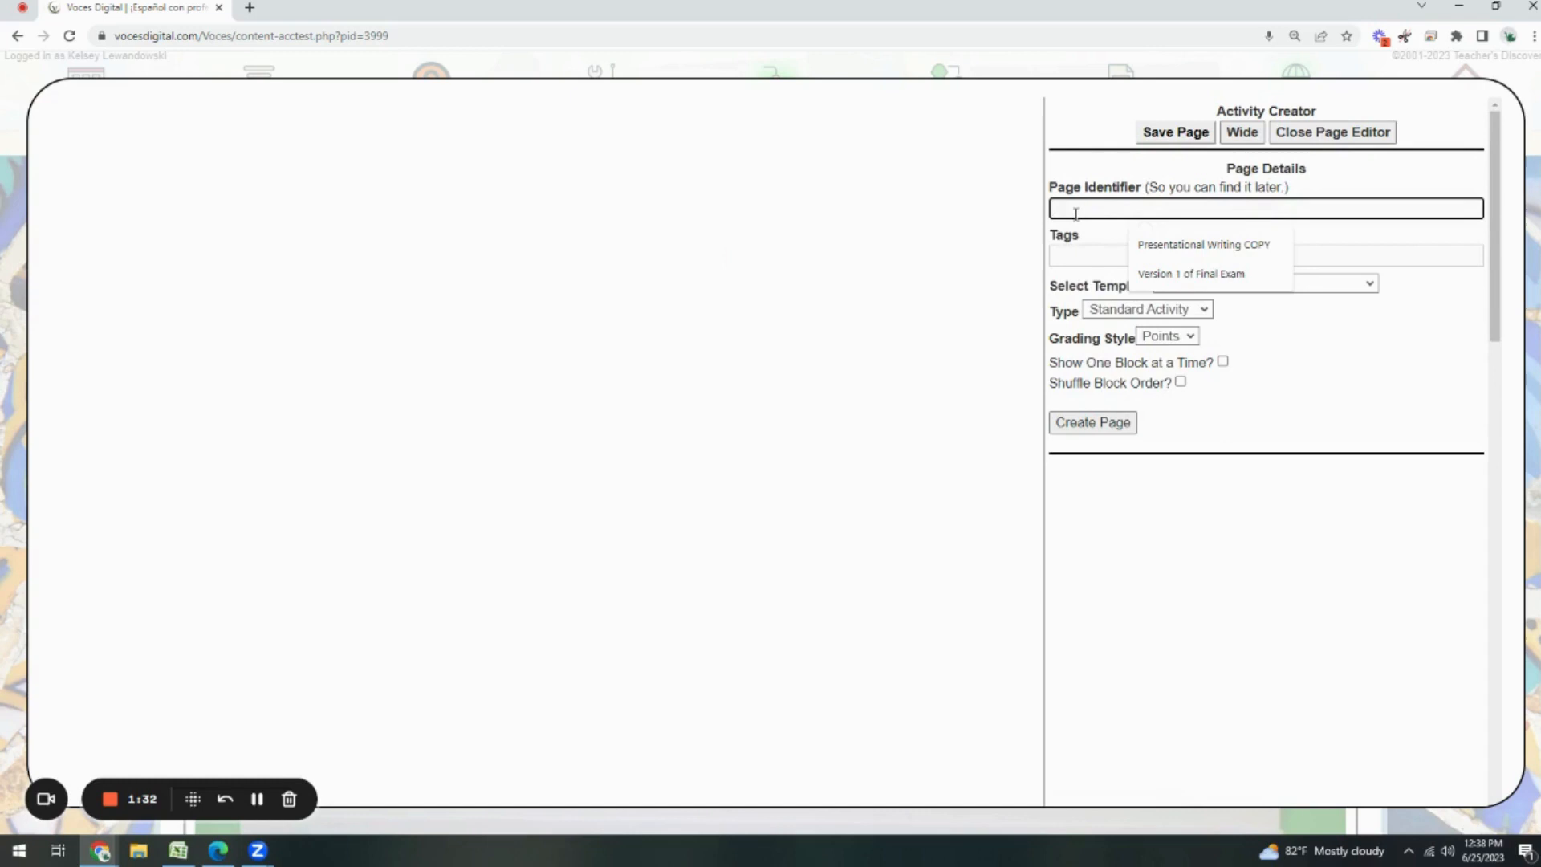
type("Final Exam")
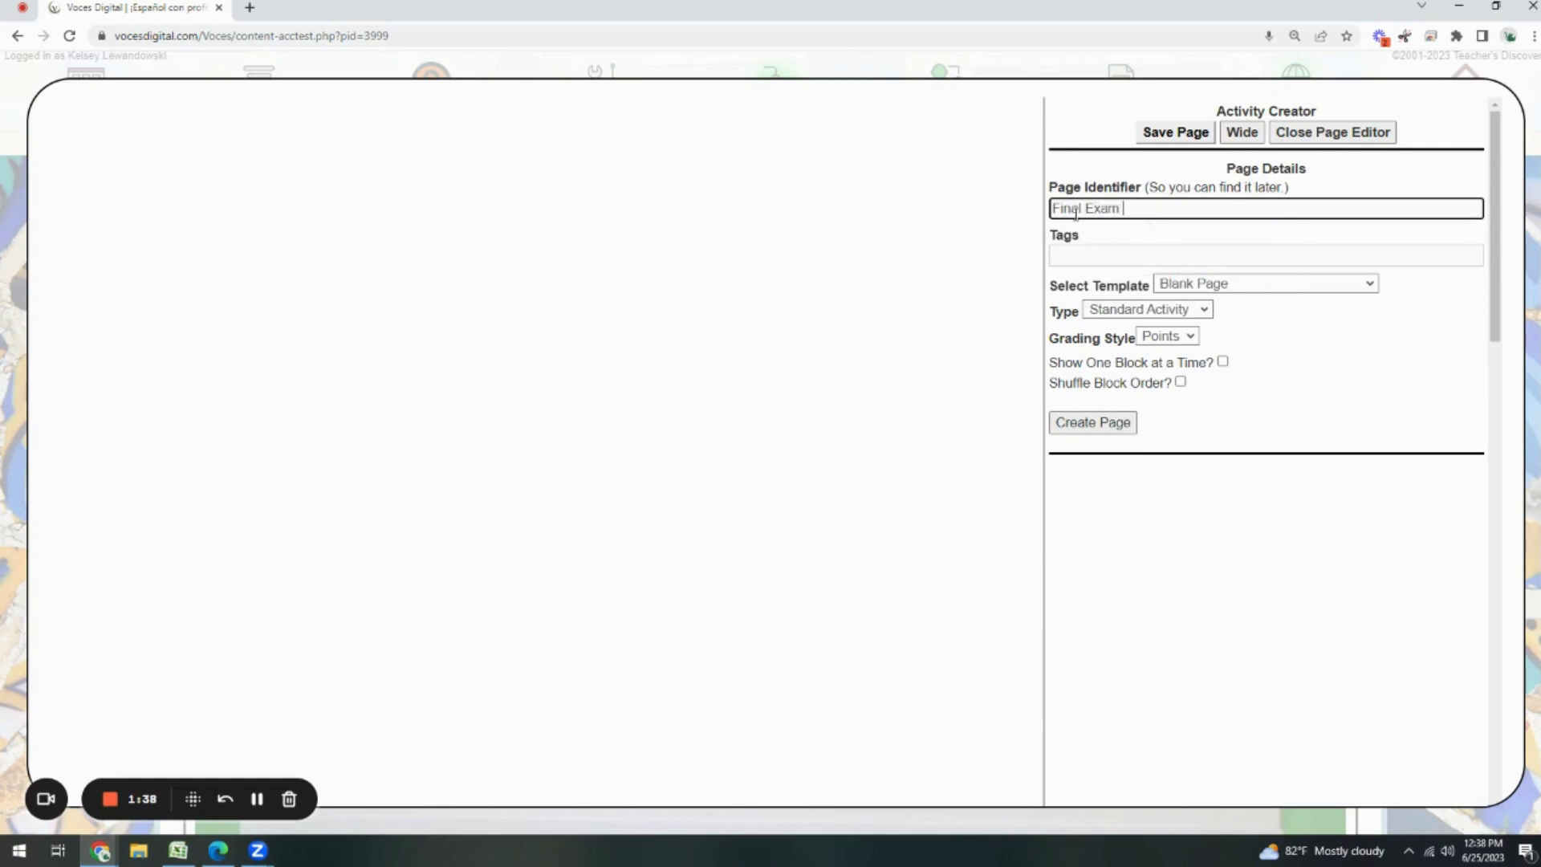
type("Version 1")
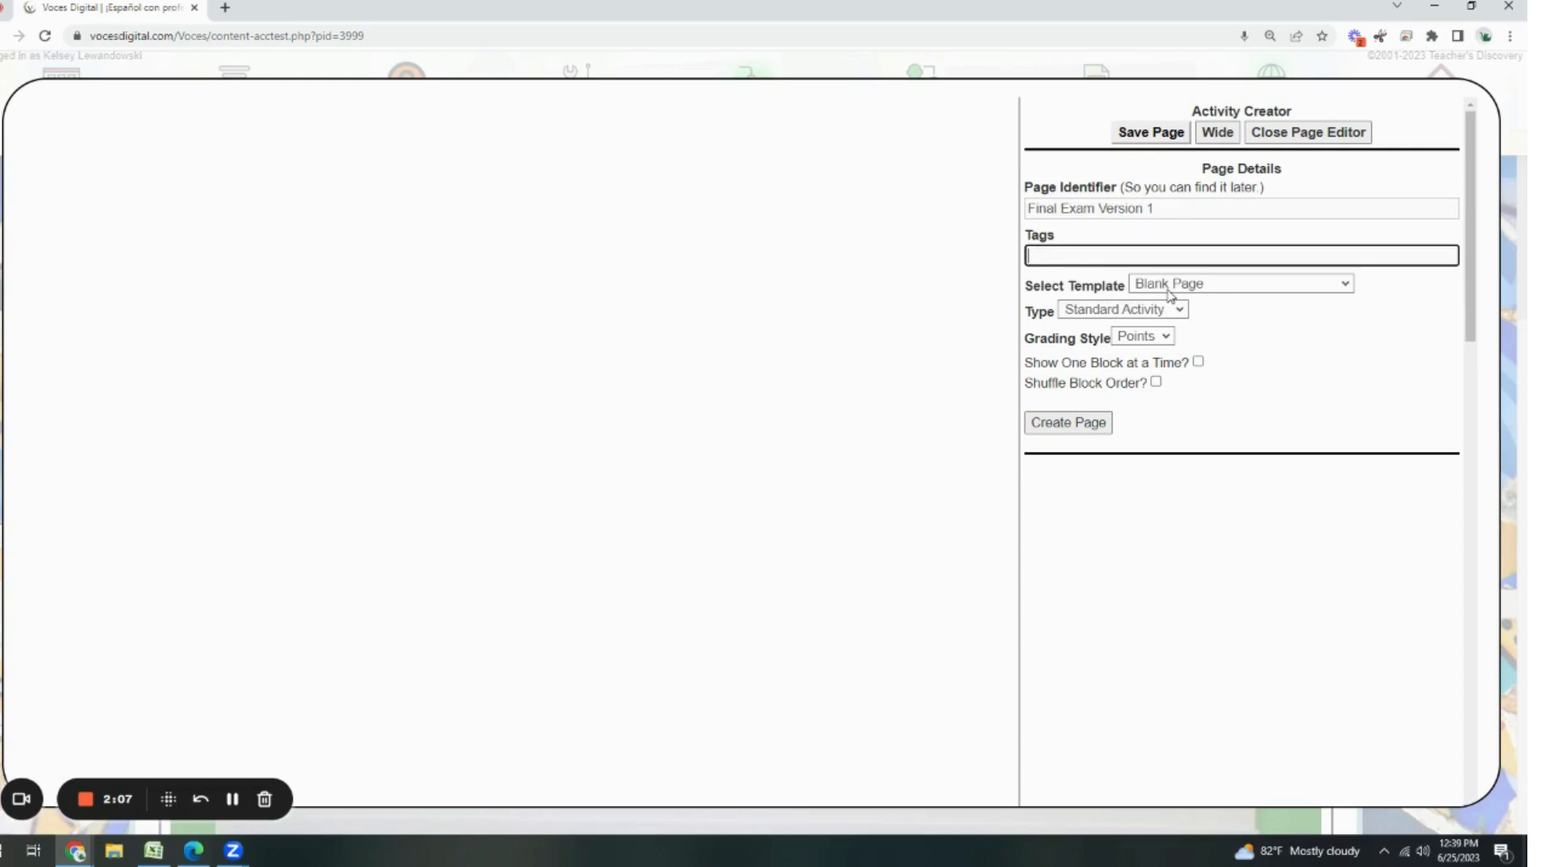
left_click(1240, 284)
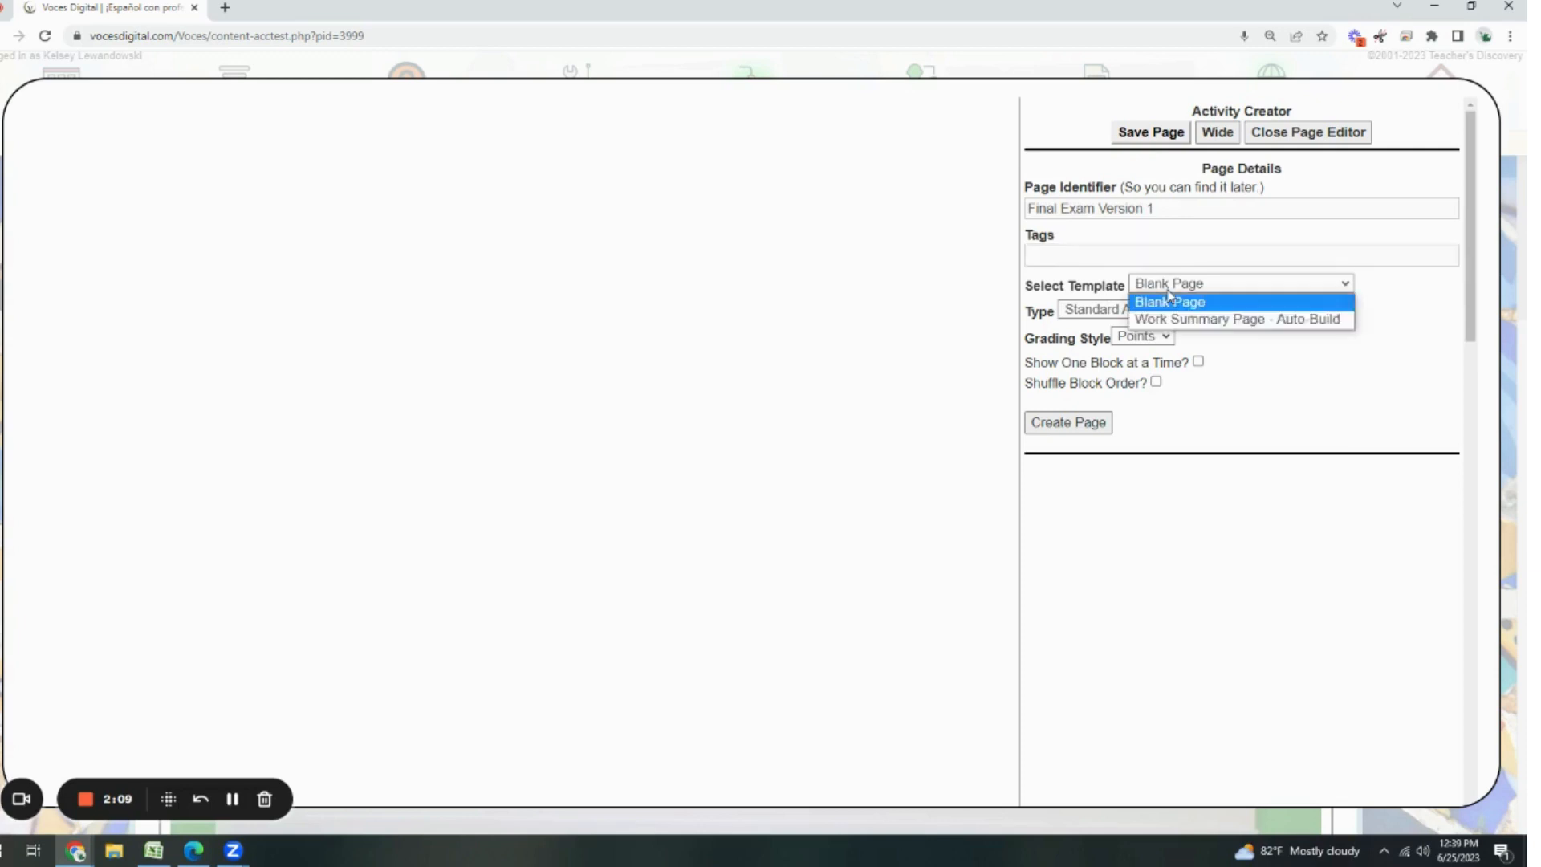
mouse_move(1236, 319)
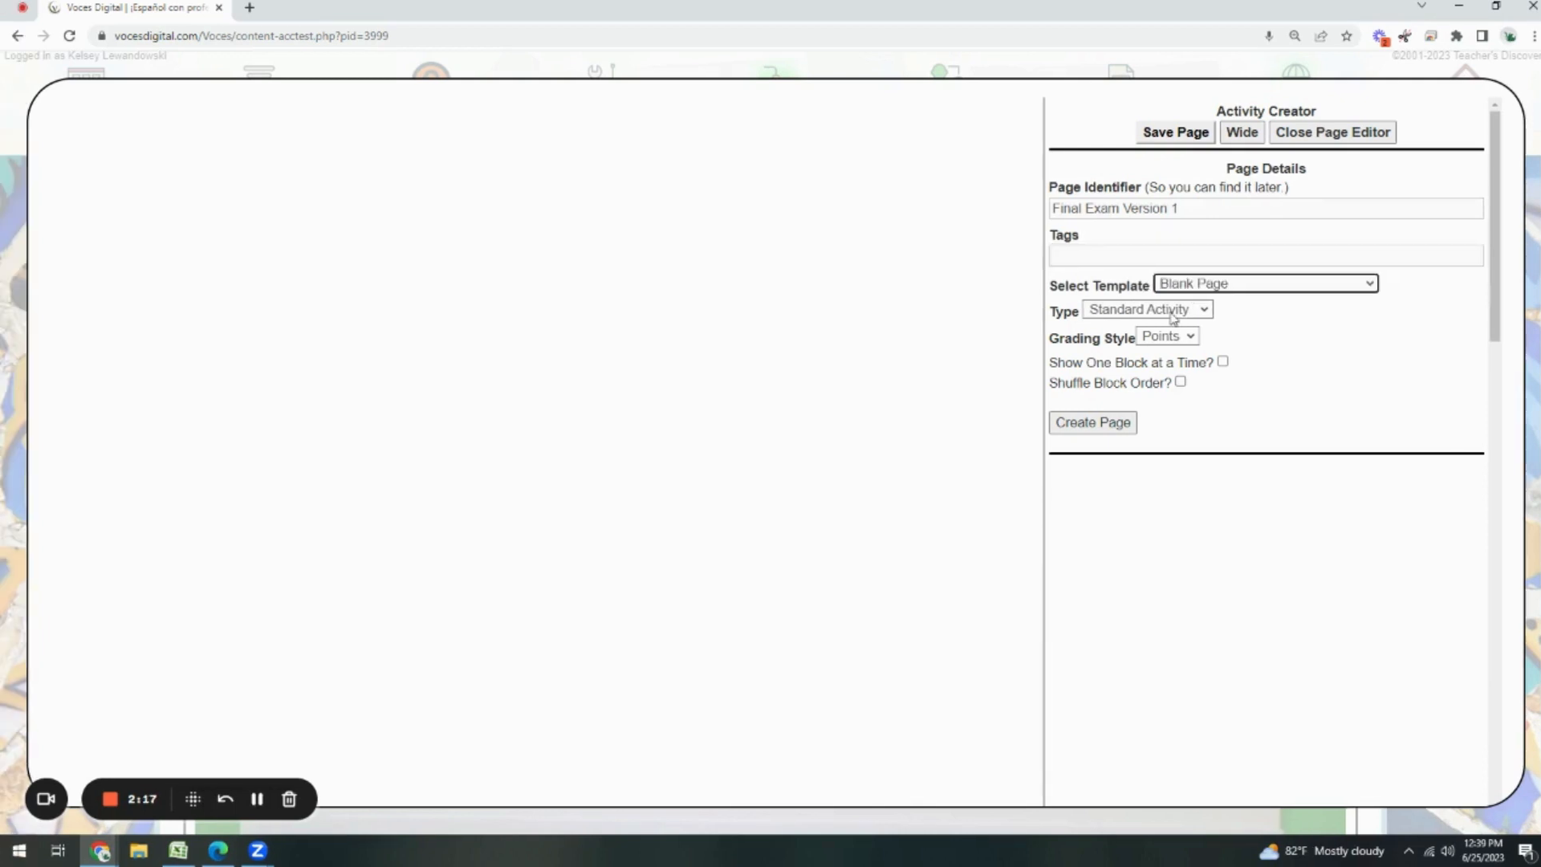
left_click(1146, 310)
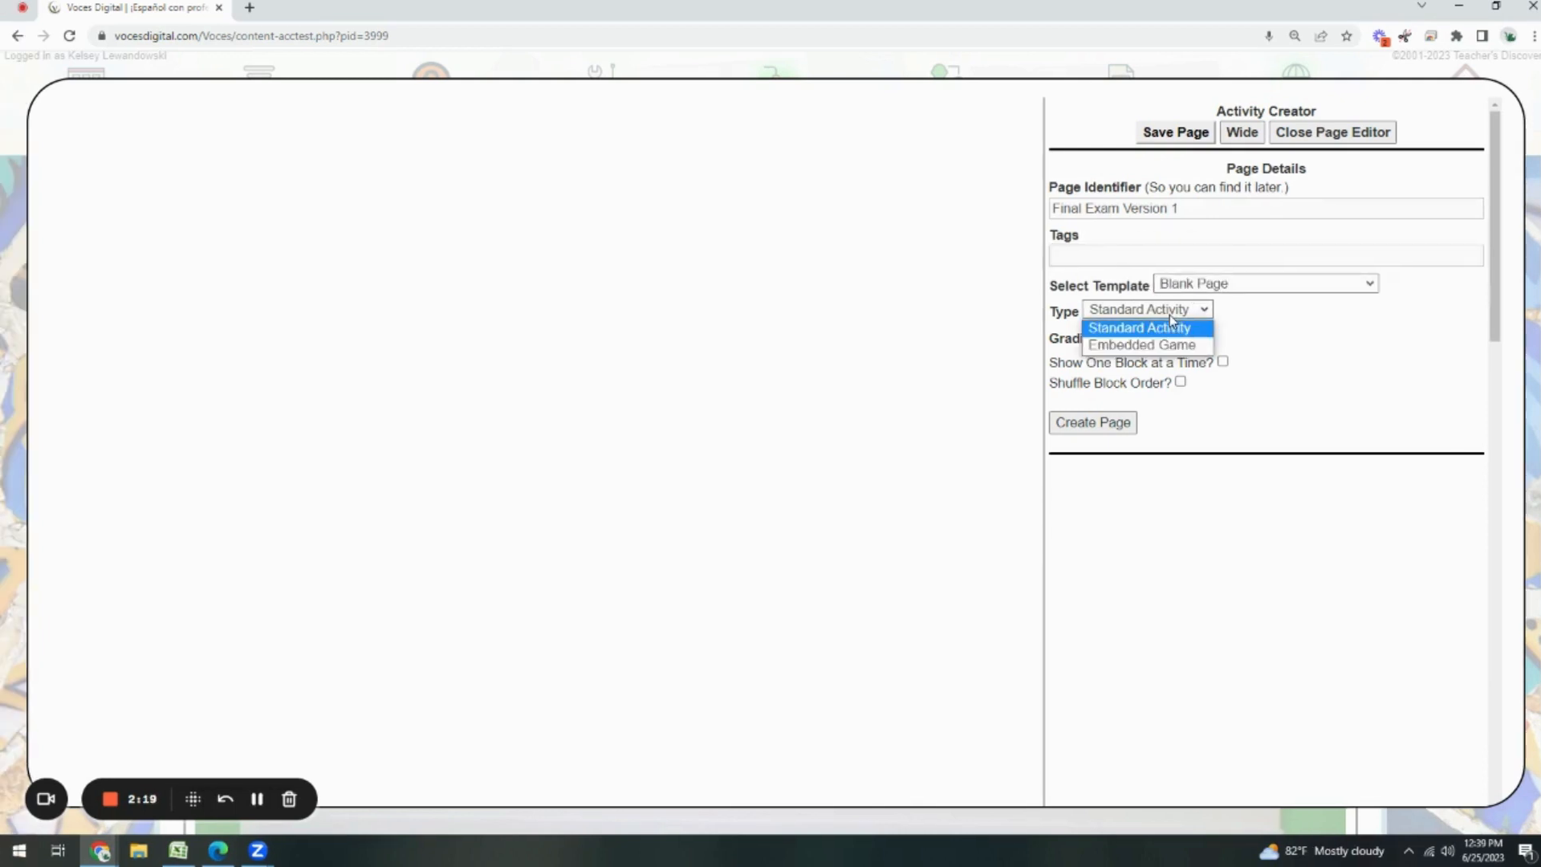
left_click(1138, 328)
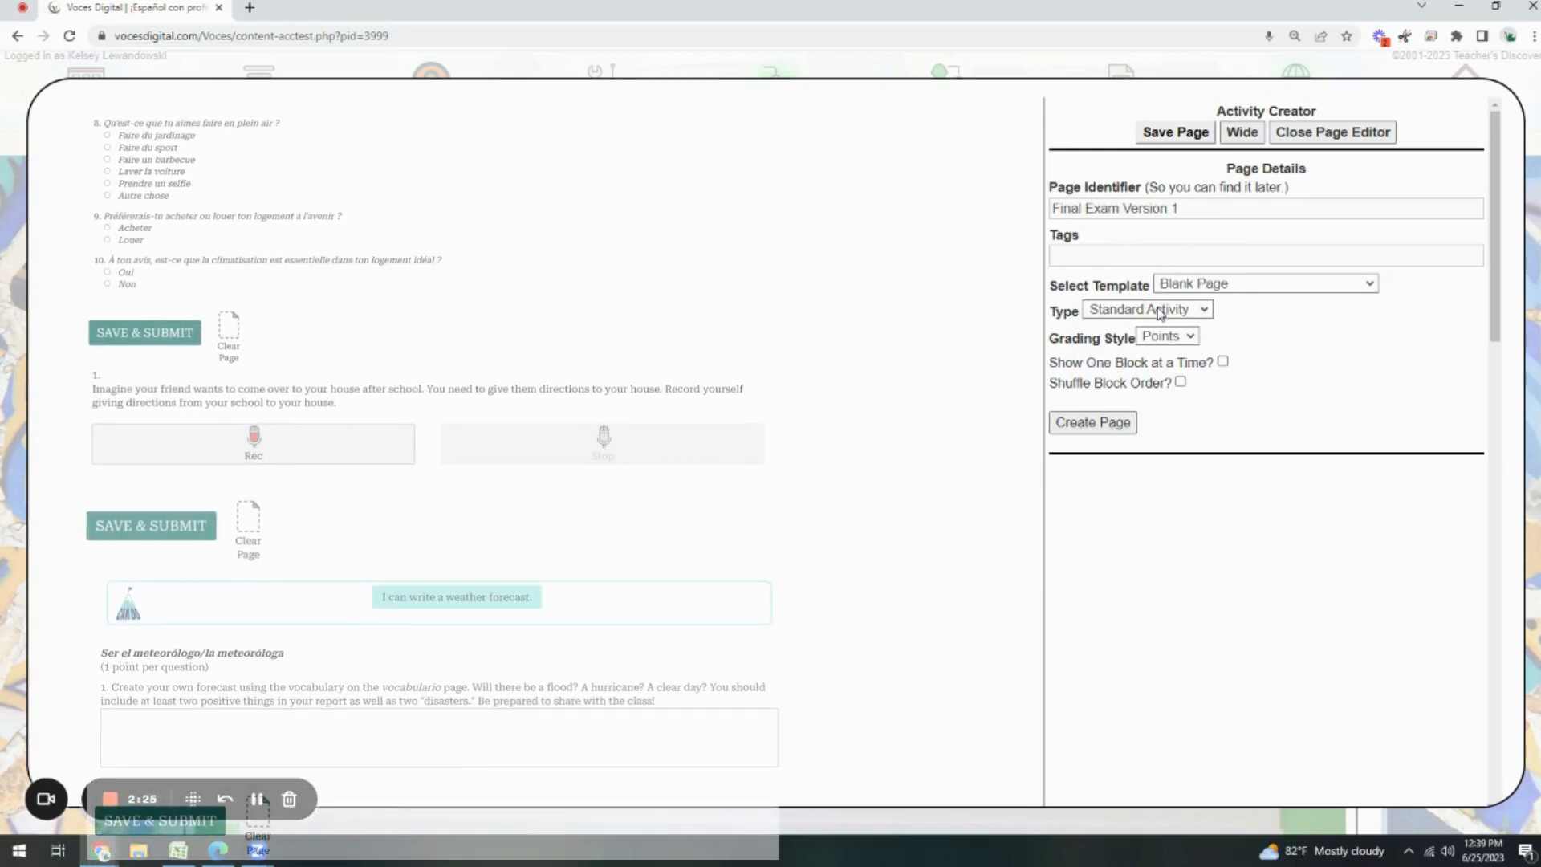
scroll("up", 3)
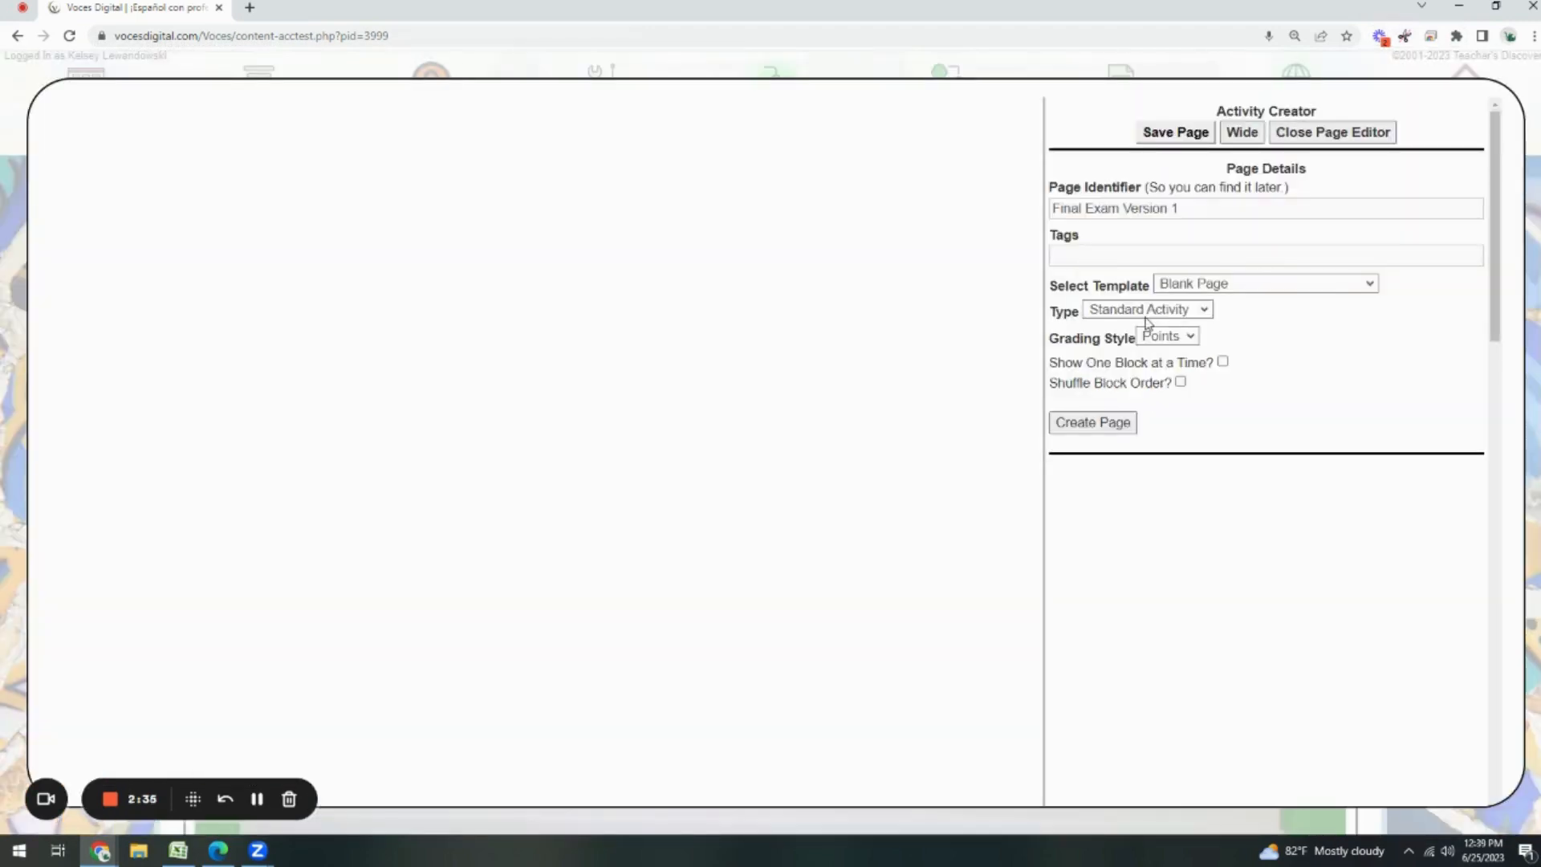
left_click(1147, 308)
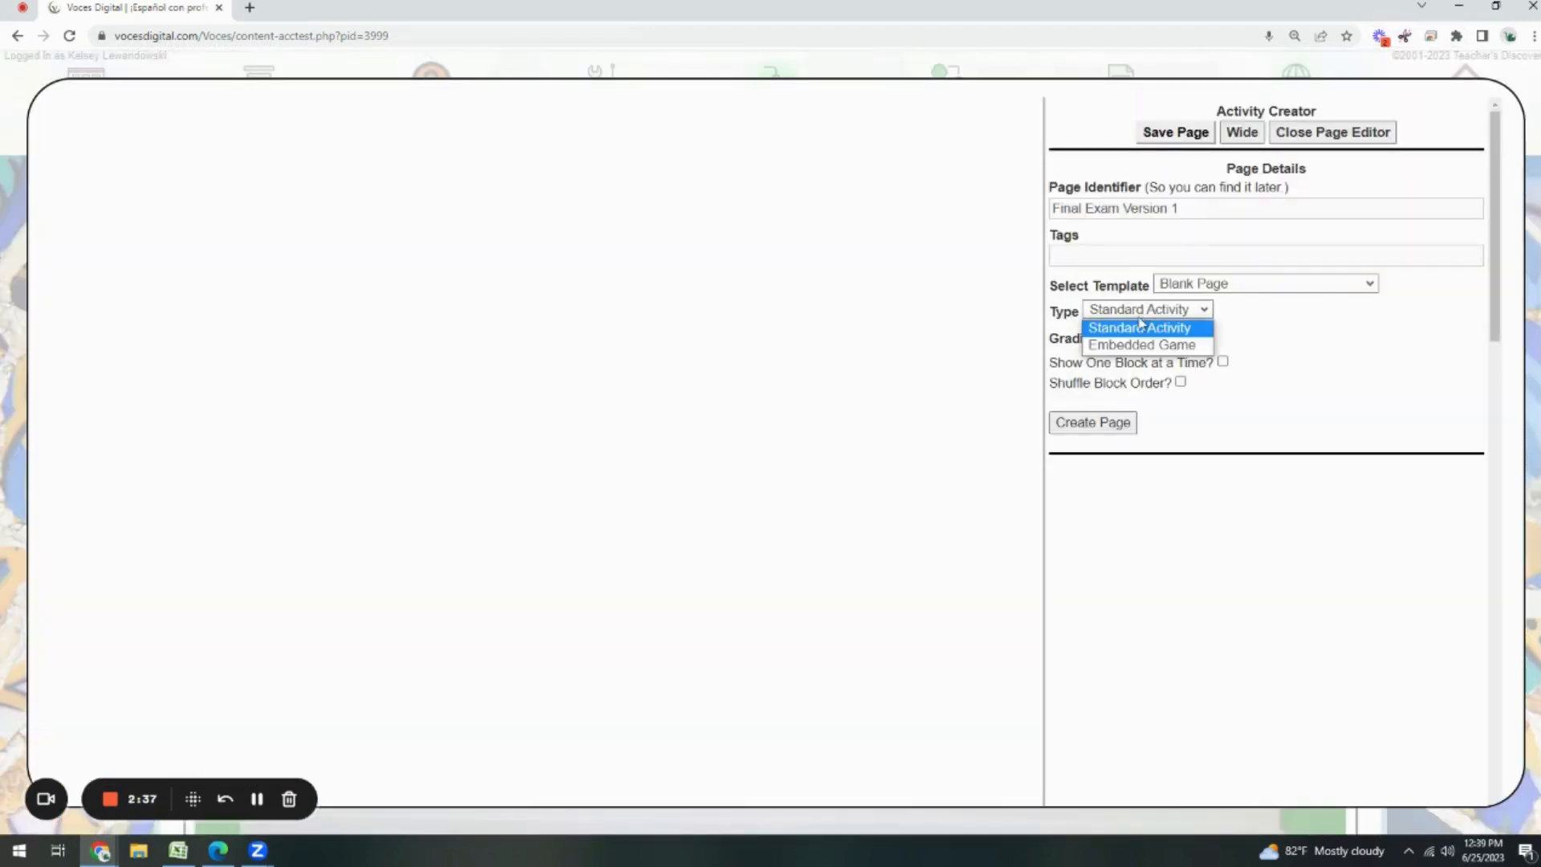
mouse_move(1140, 344)
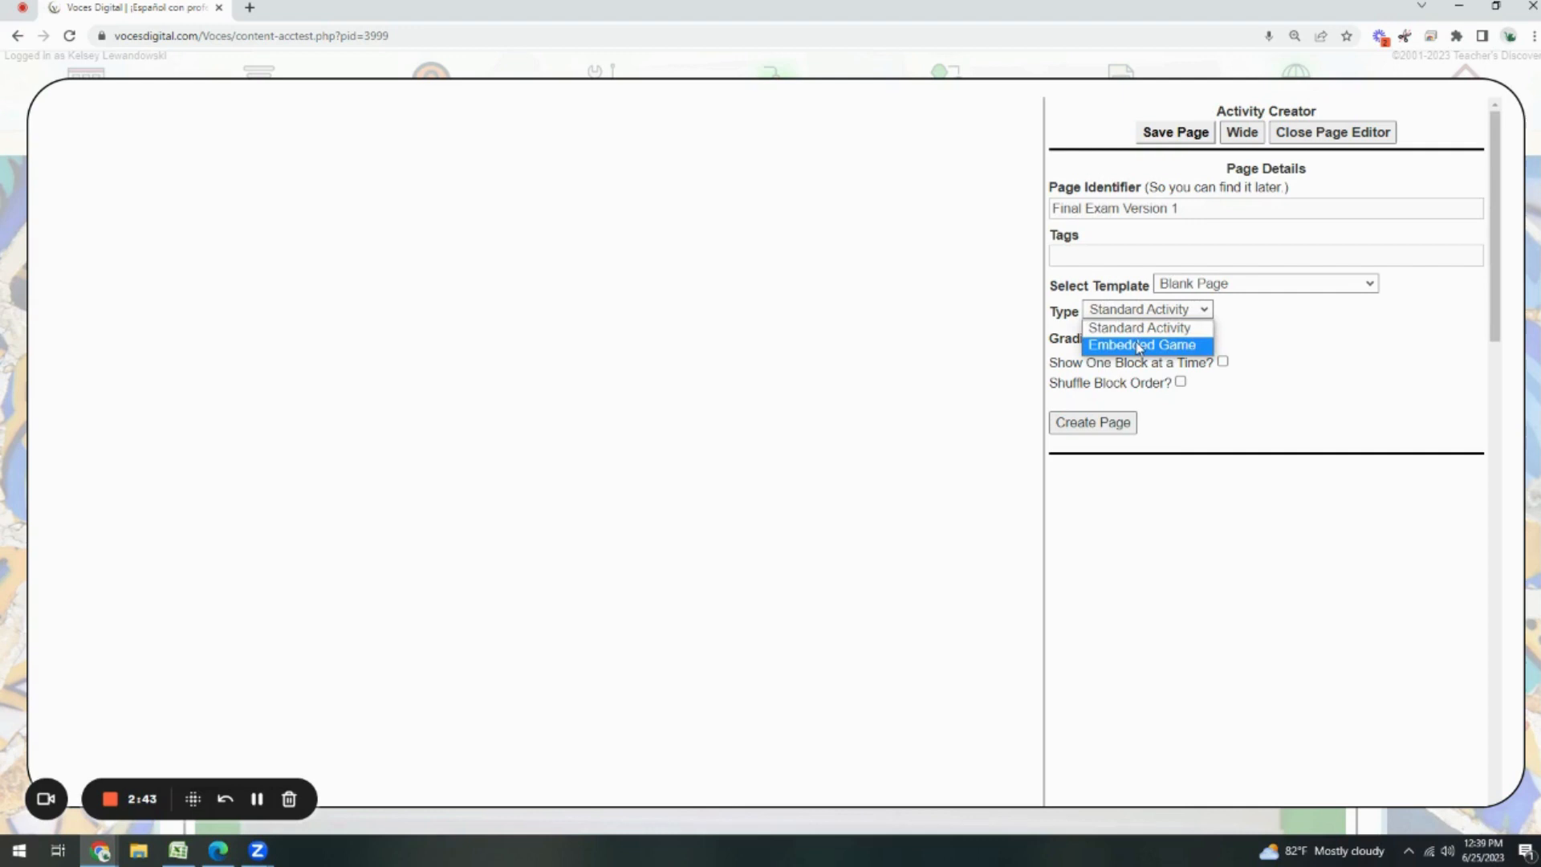
left_click(1140, 328)
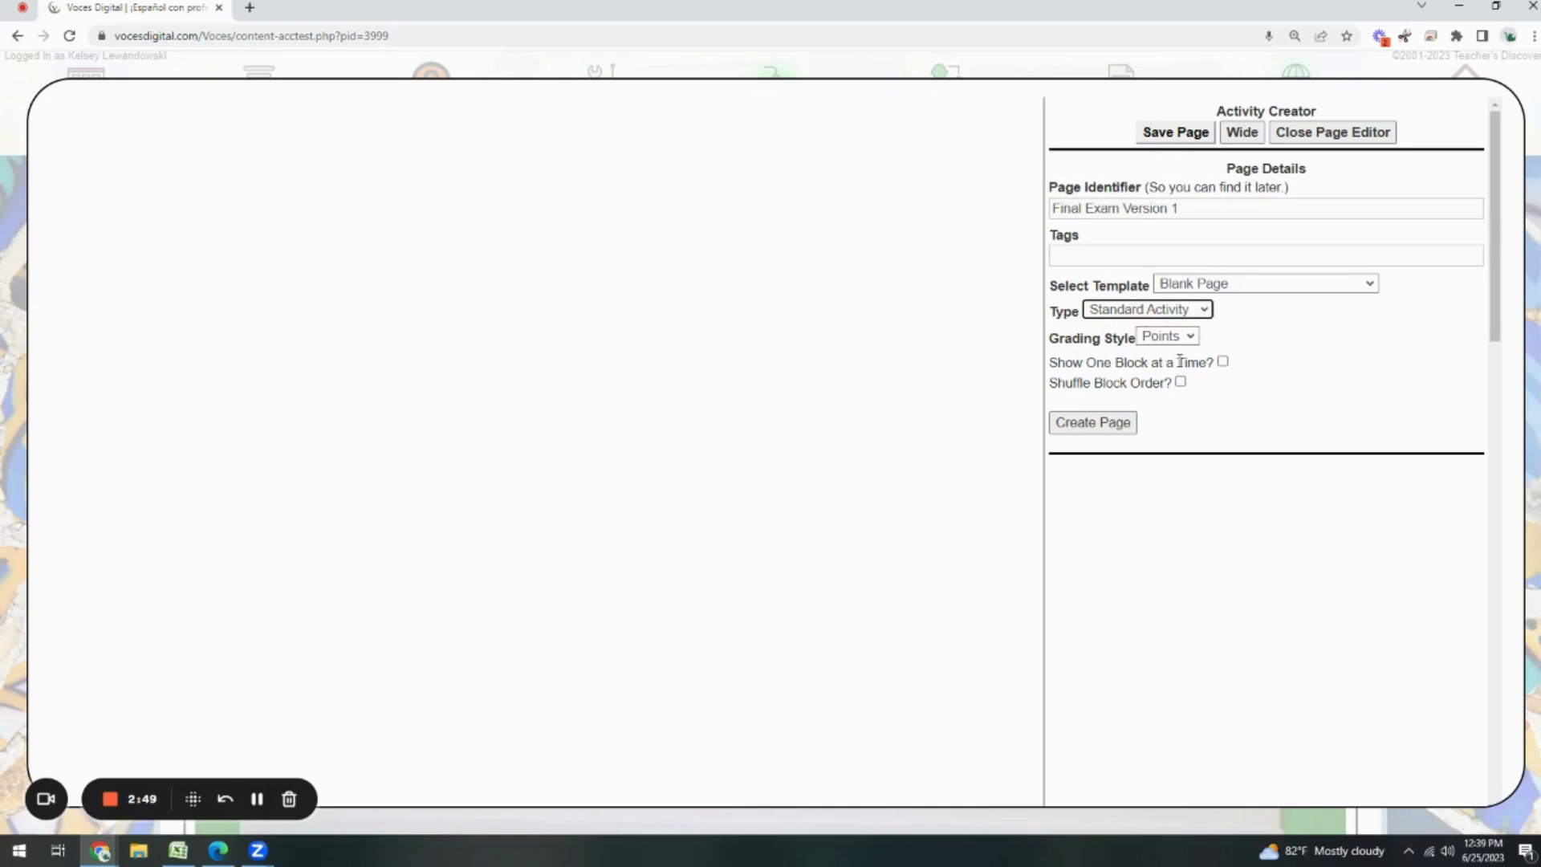
mouse_move(1226, 385)
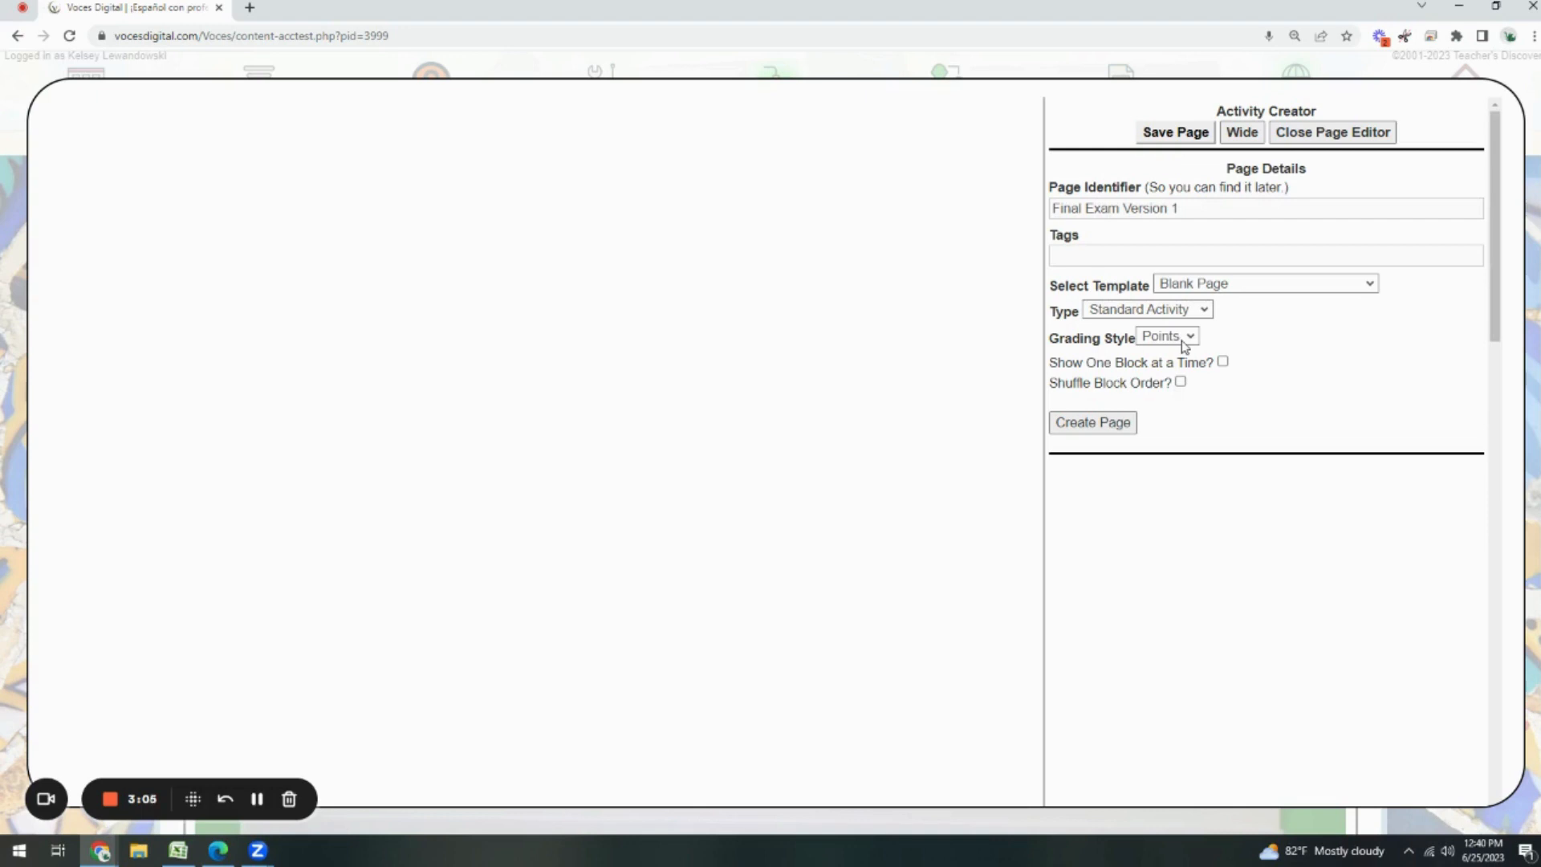
Switch grading to Rubric and apply the EFL Writing Rubric template, confirming replacement
left_click(1168, 336)
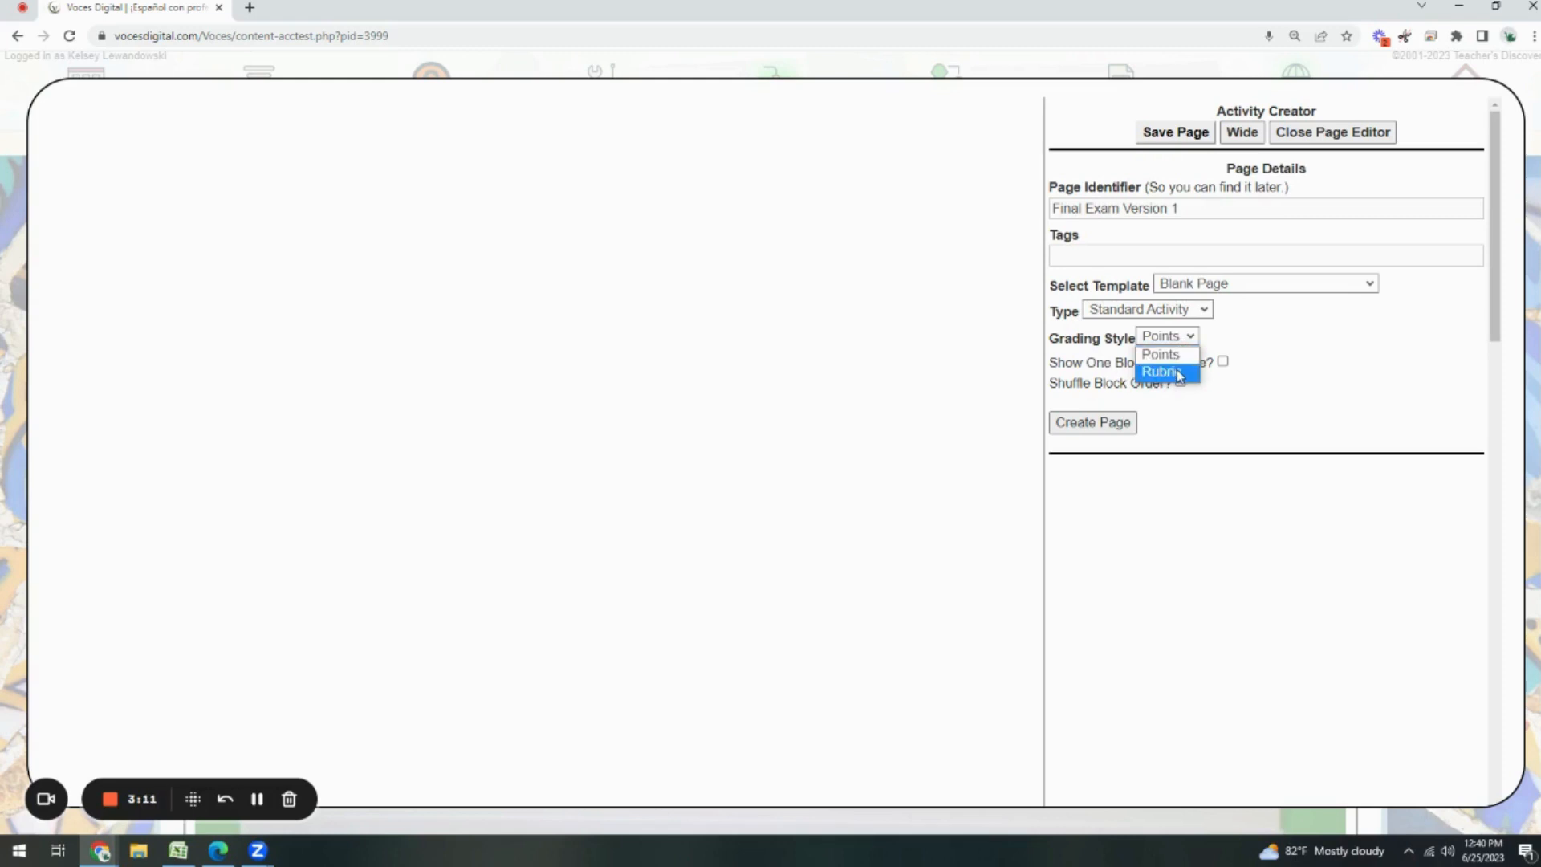
left_click(1160, 371)
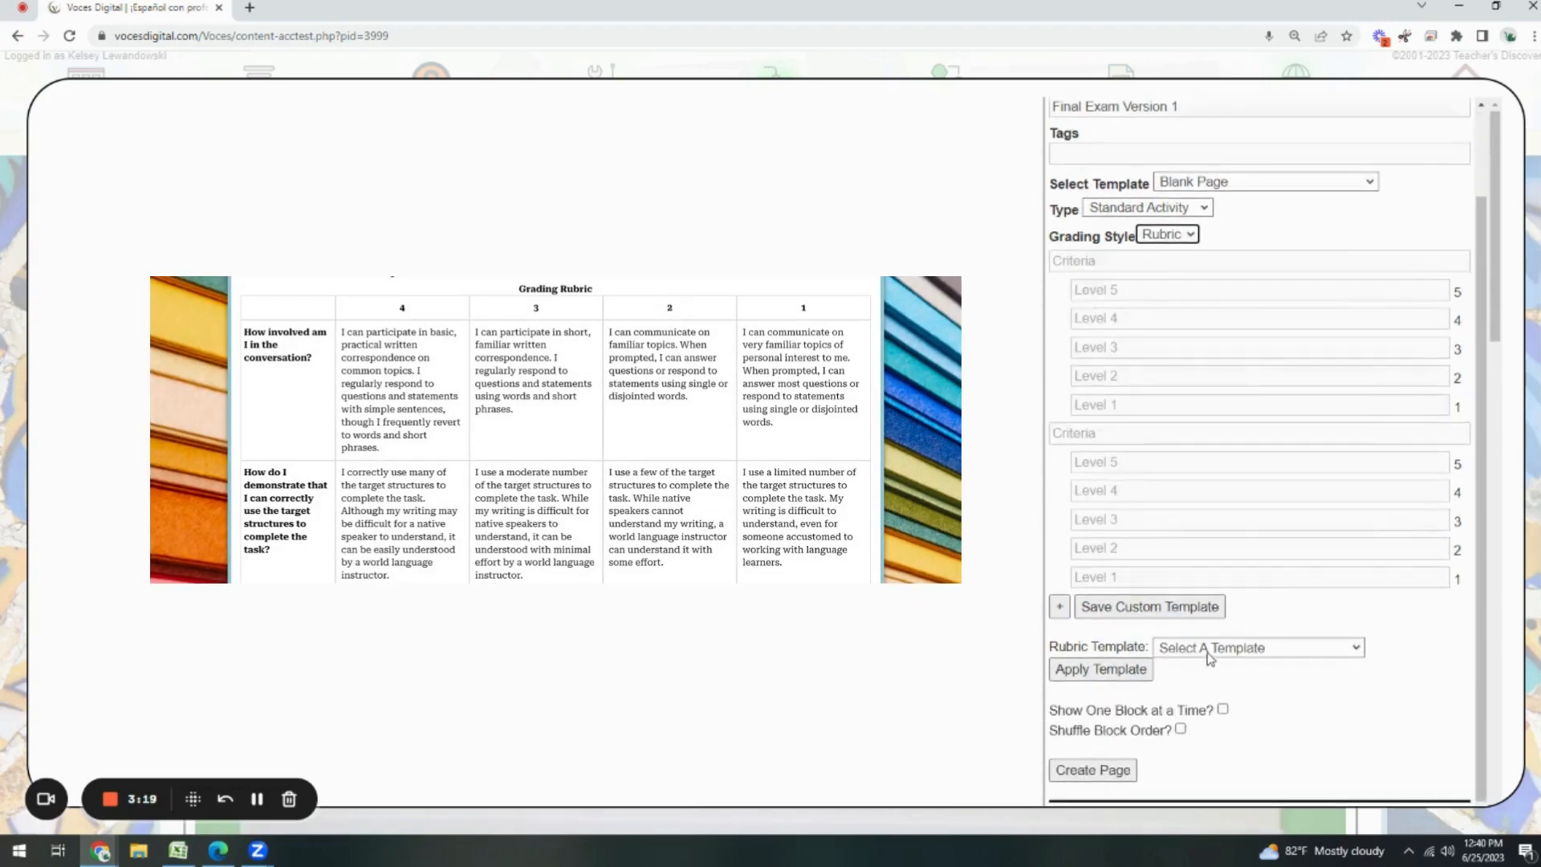
left_click(1257, 647)
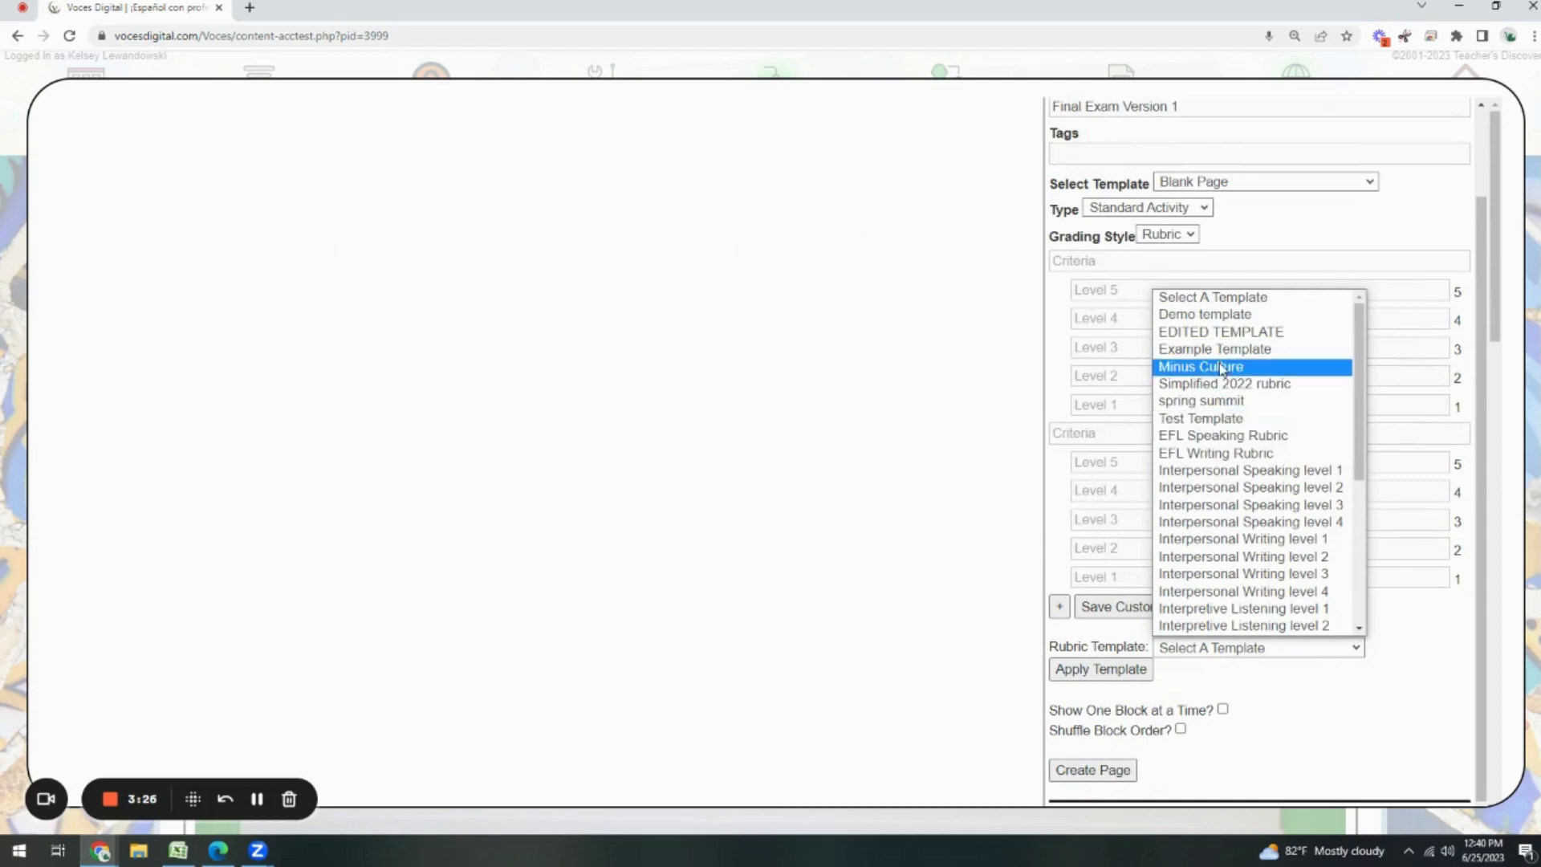
mouse_move(1243, 573)
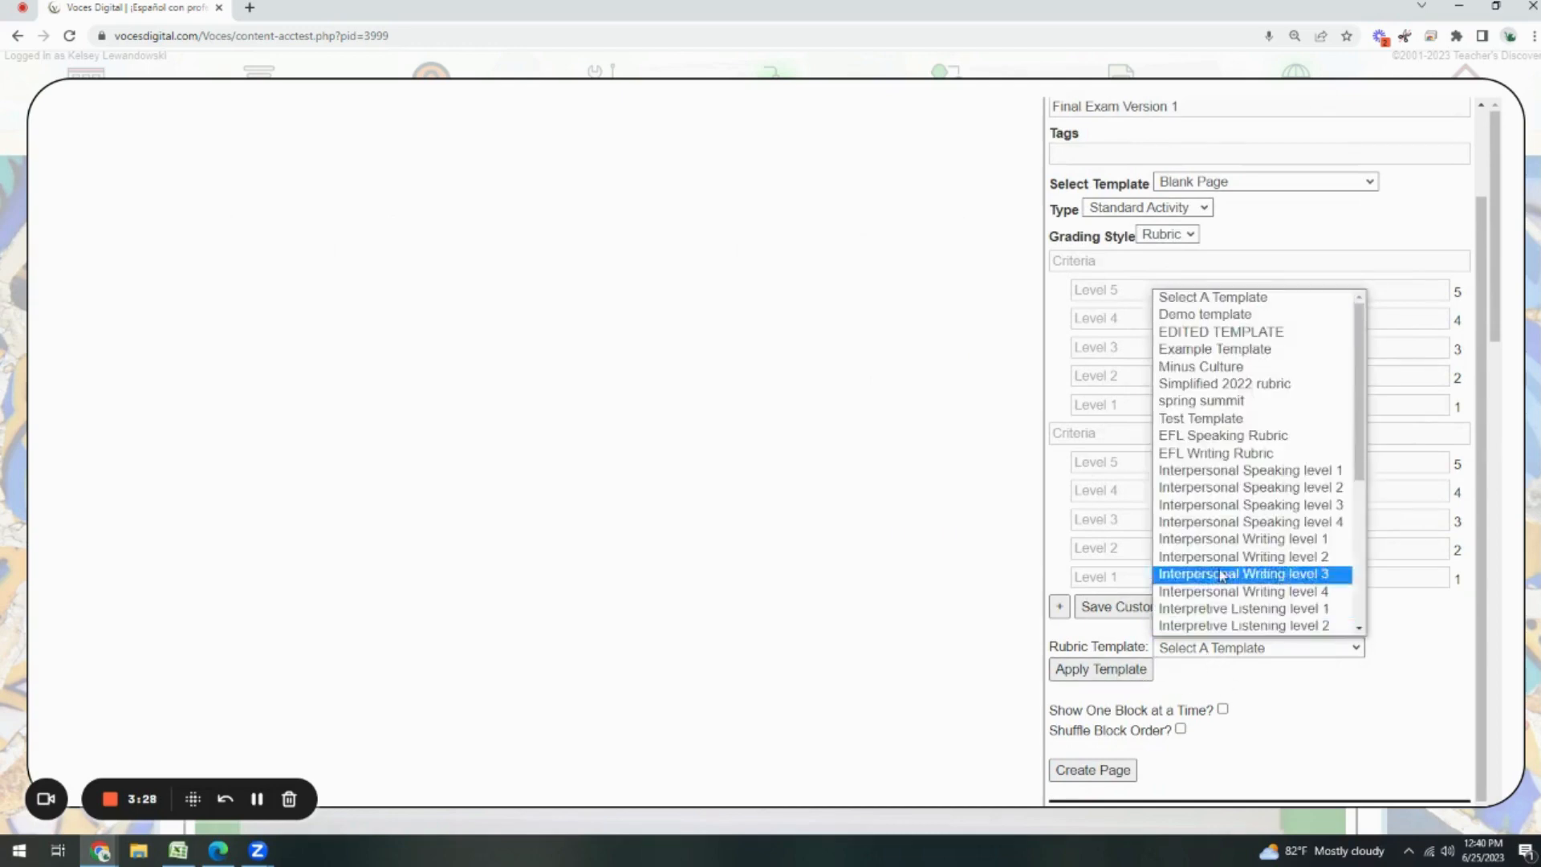
left_click(1222, 452)
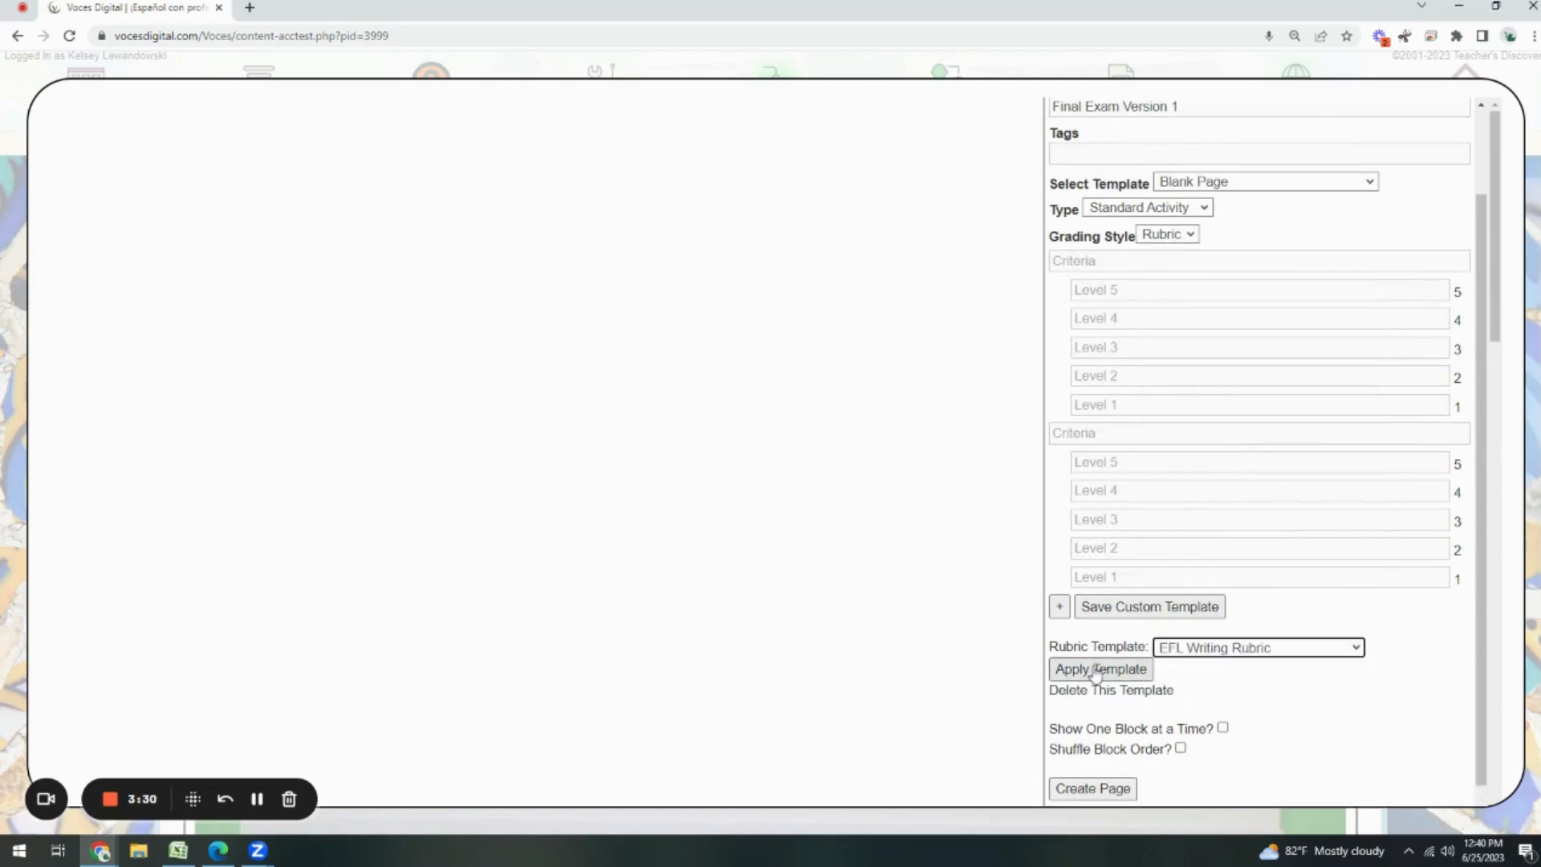
left_click(1098, 669)
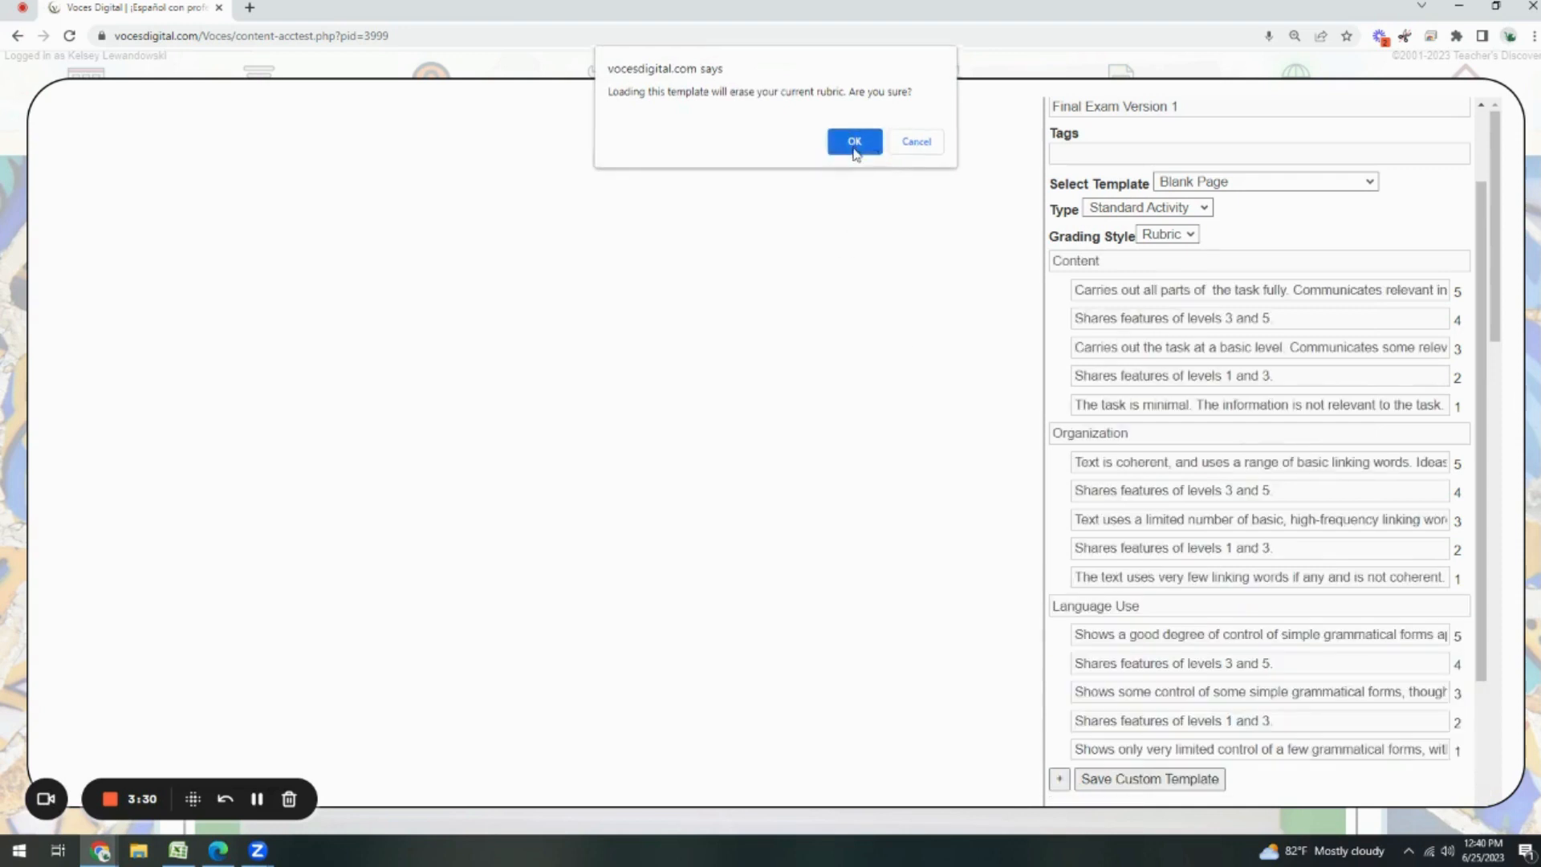
left_click(853, 141)
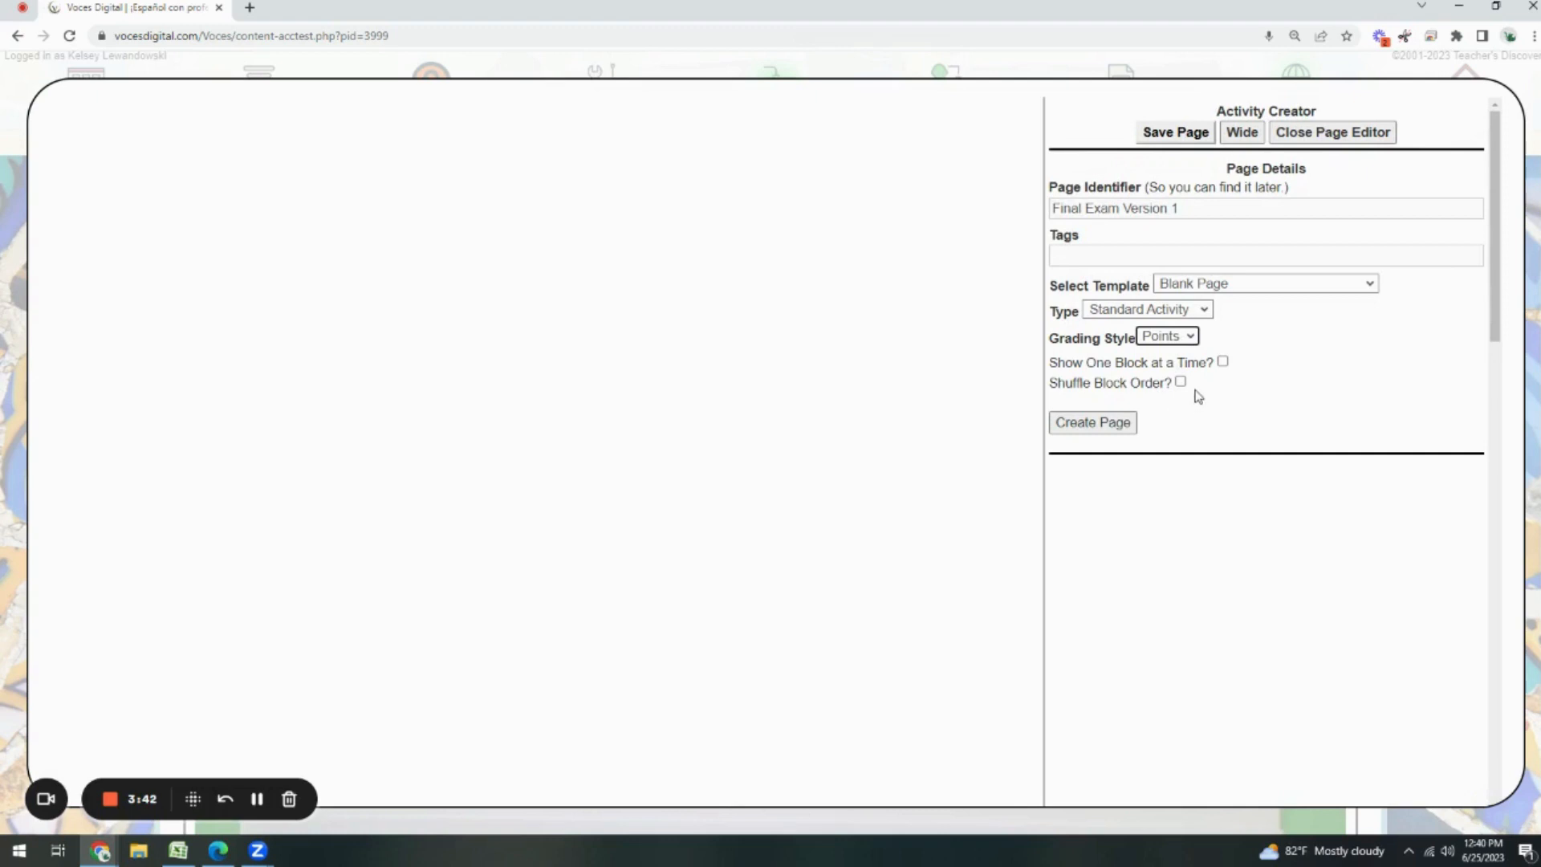
mouse_move(1198, 390)
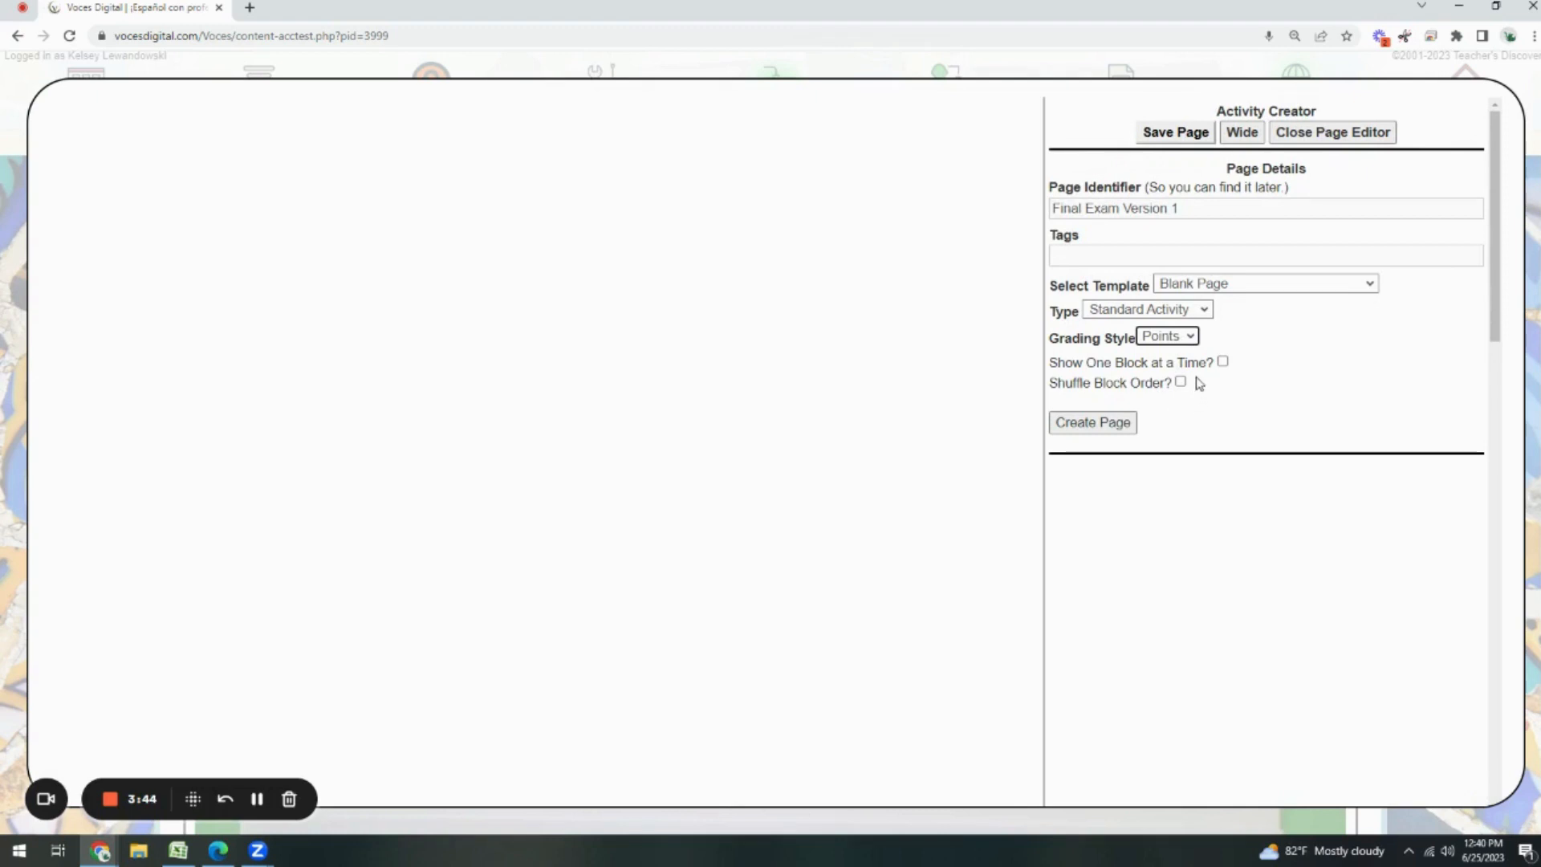
Toggle Show One Block at a Time and Shuffle Block Order, then create the page
left_click(1222, 362)
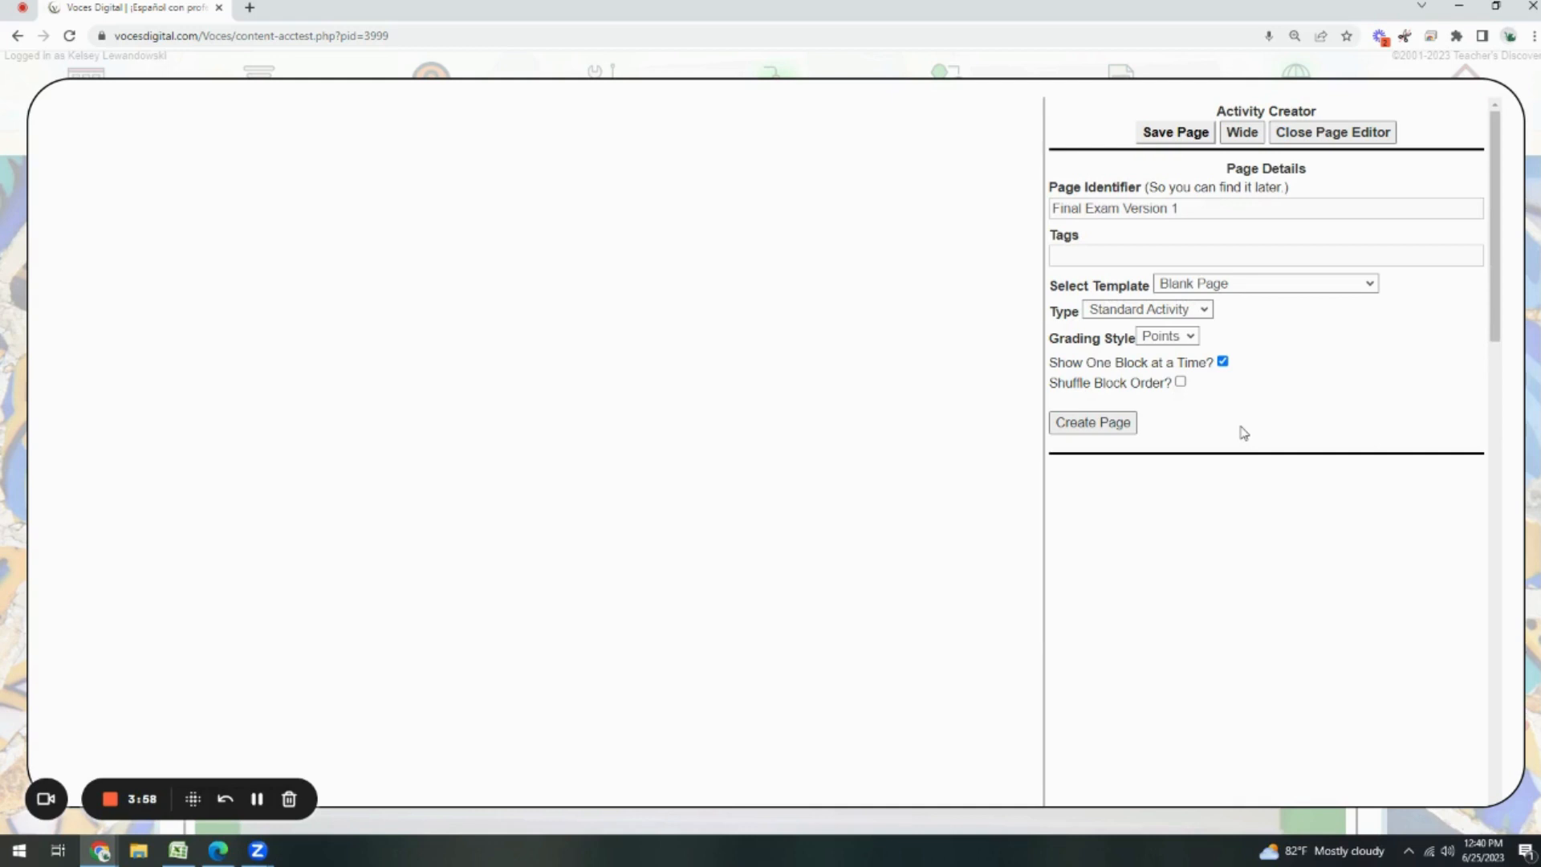
left_click(1181, 382)
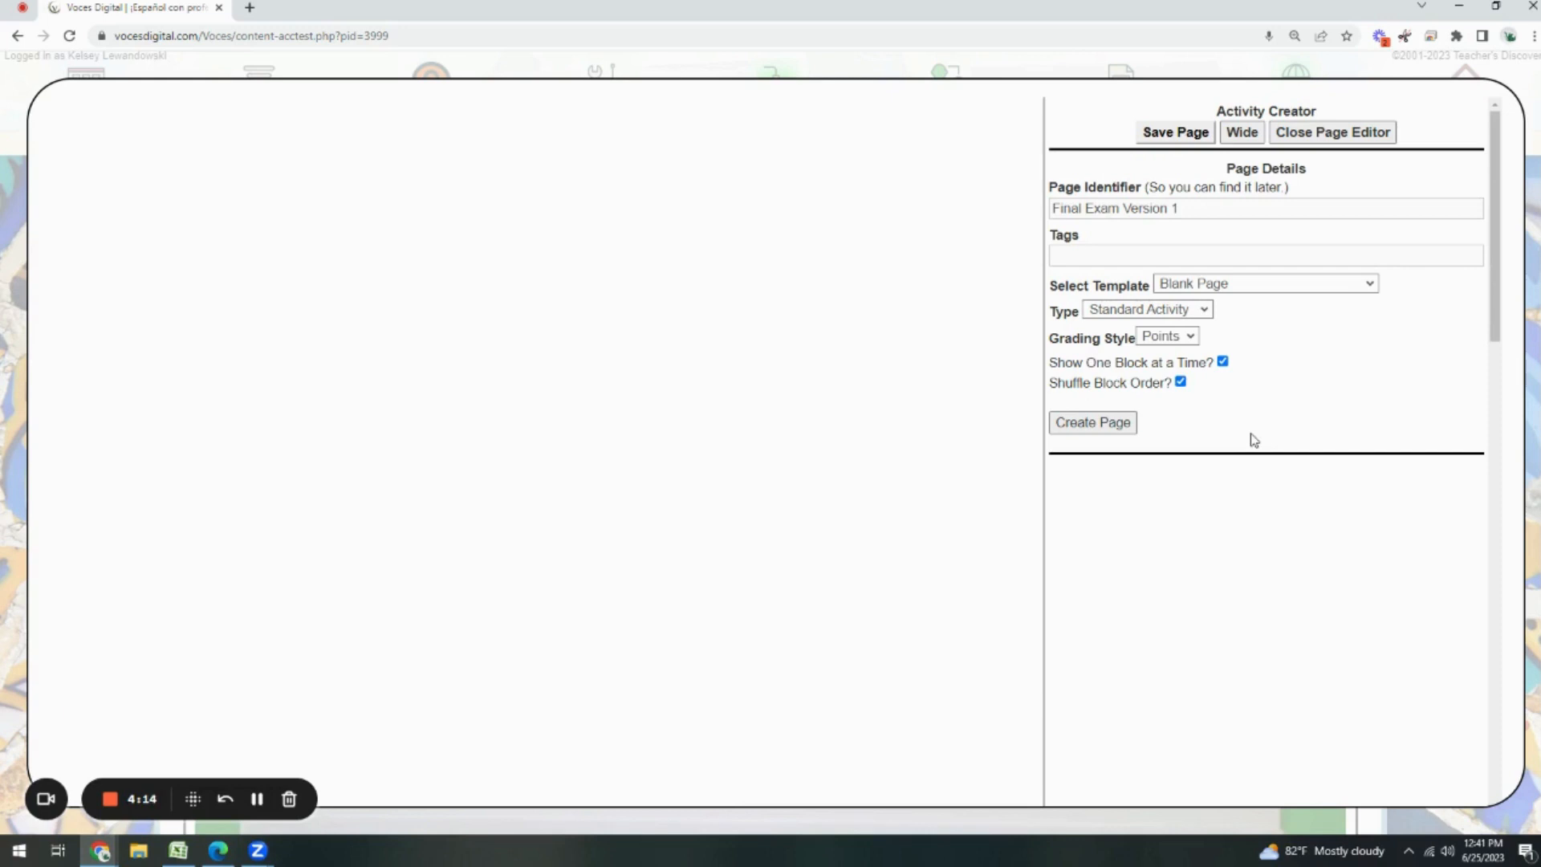
mouse_move(1179, 394)
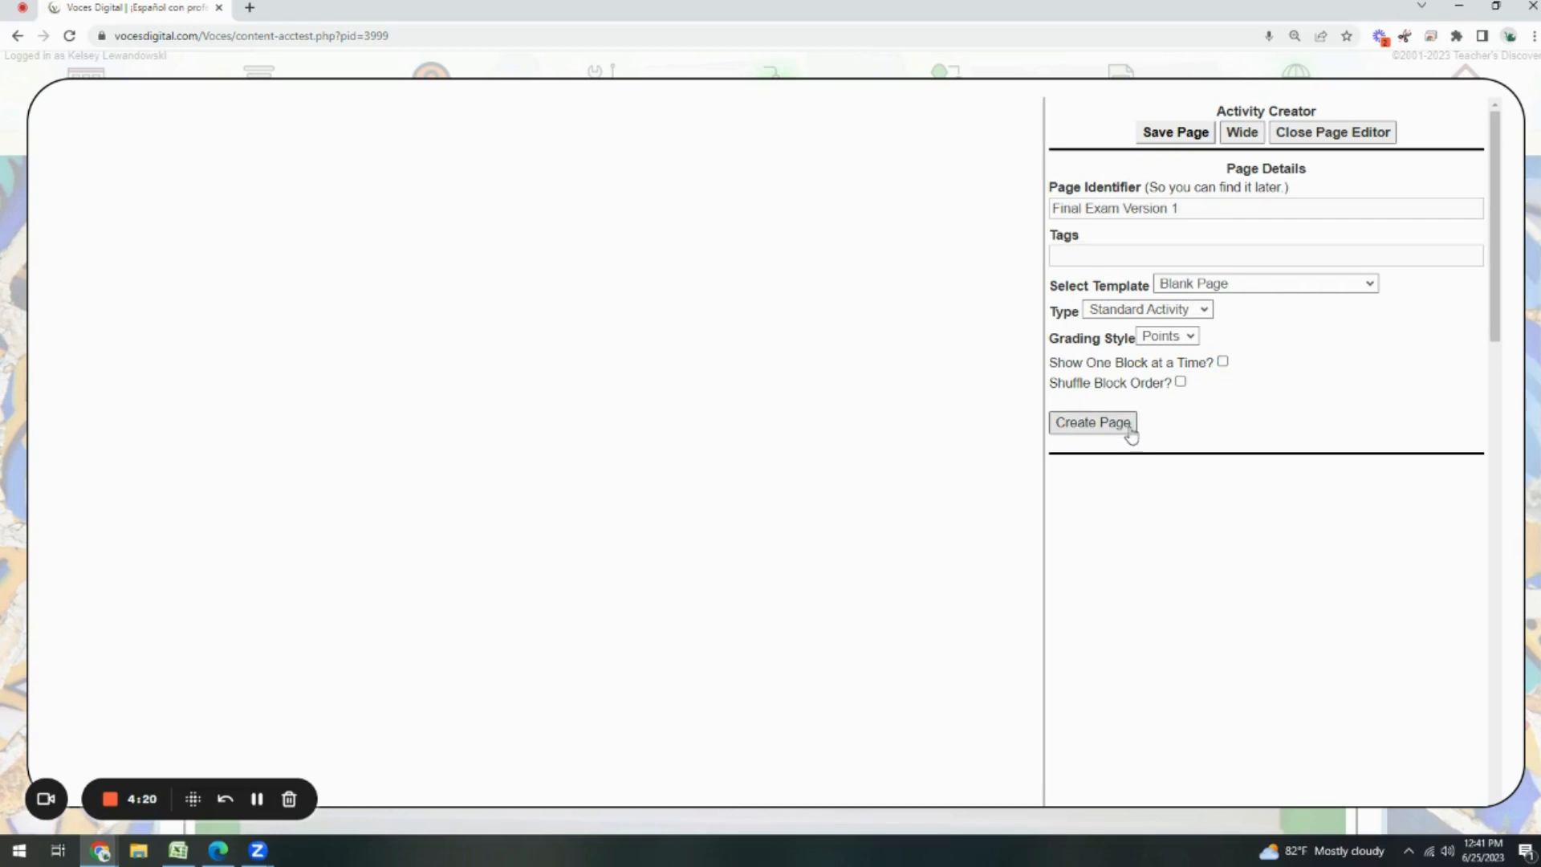
left_click(1091, 423)
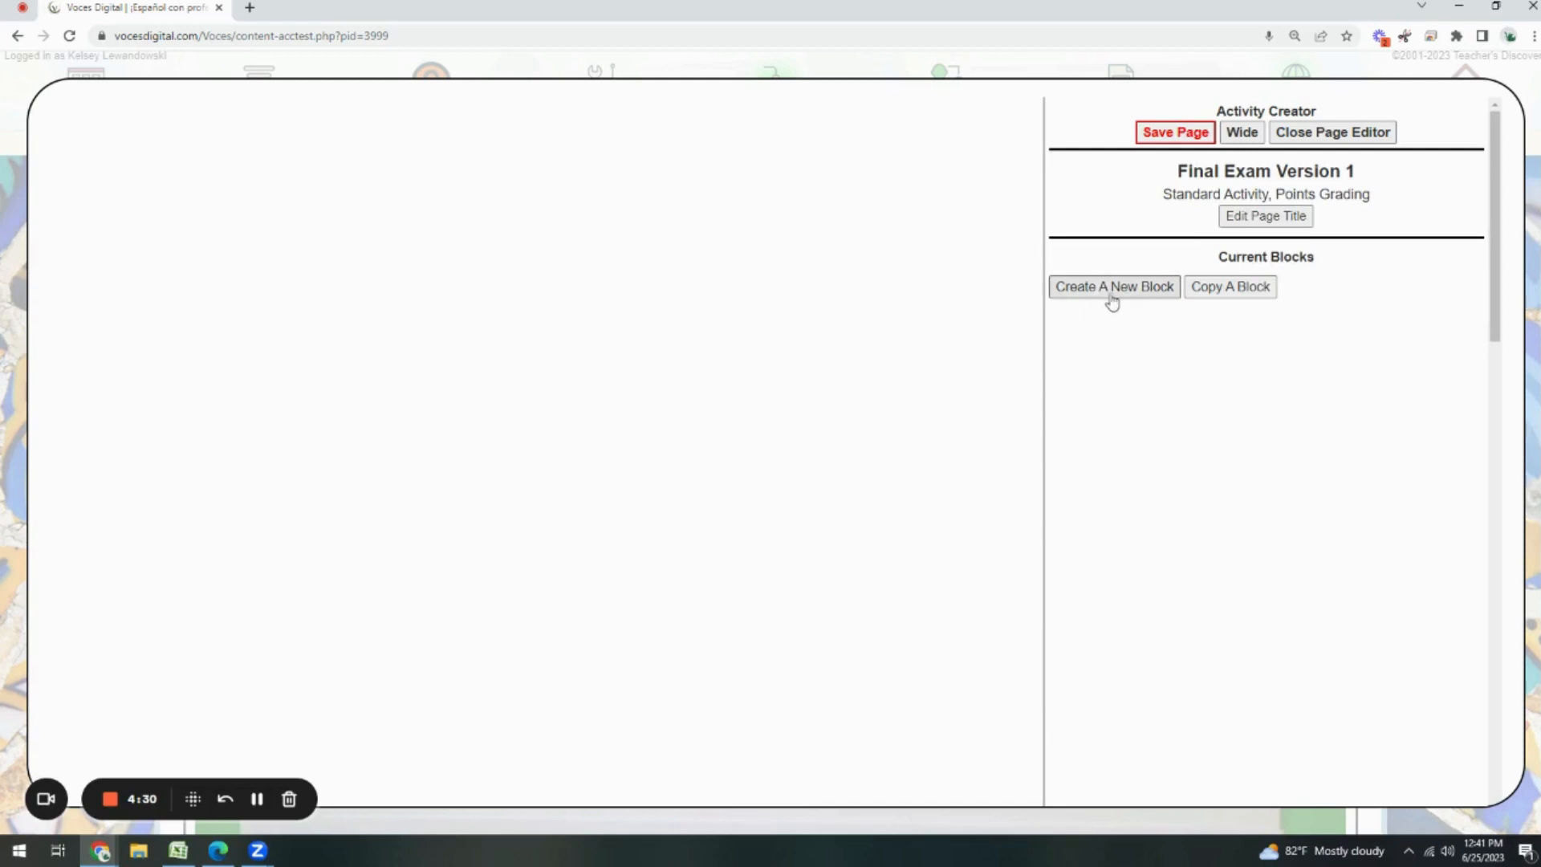
mouse_move(1229, 286)
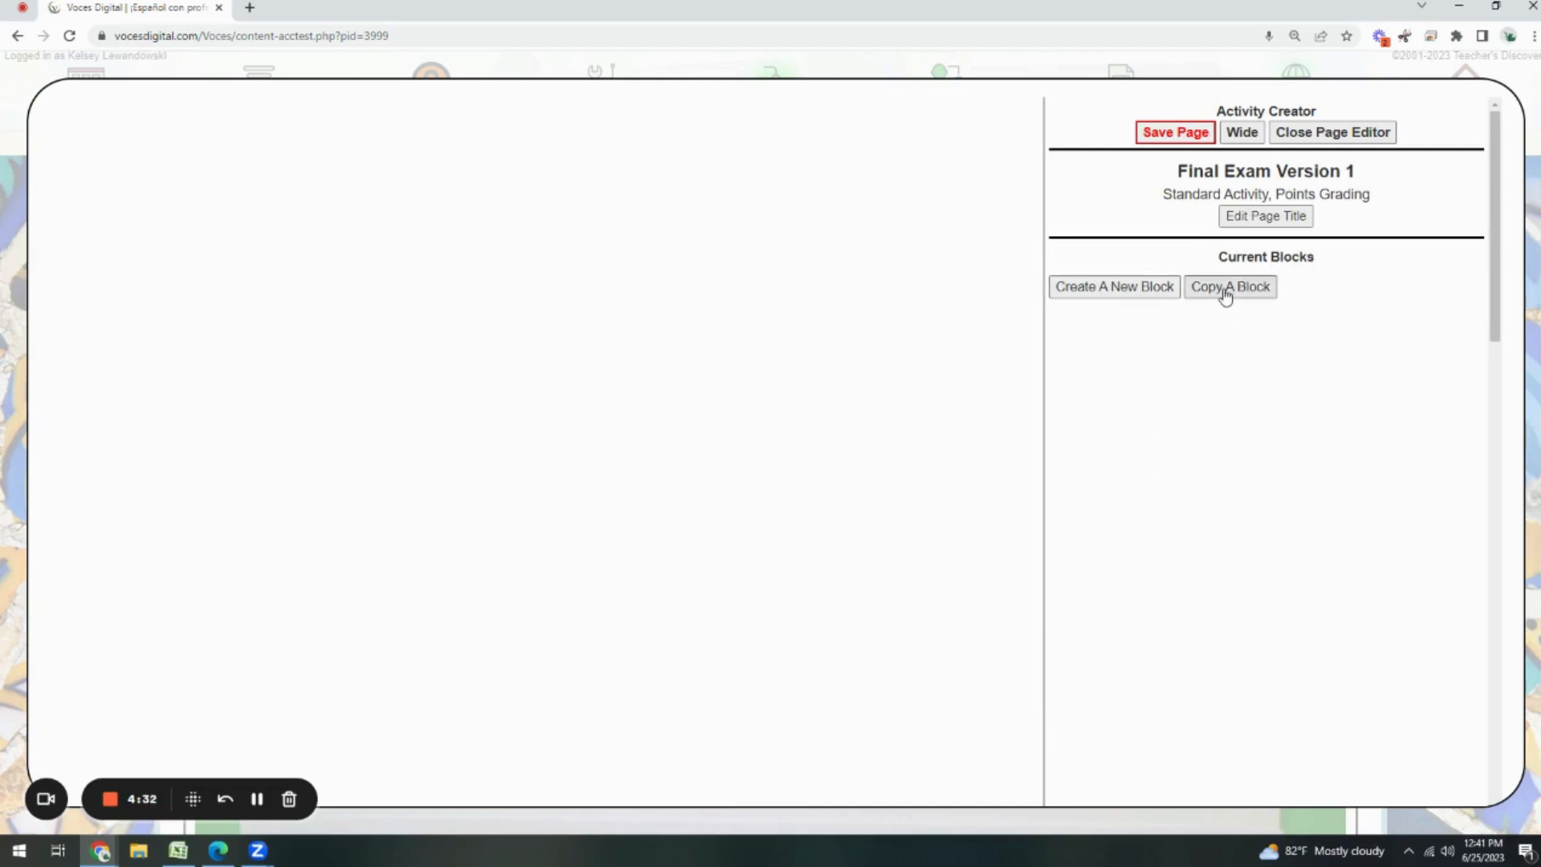
mouse_move(1181, 296)
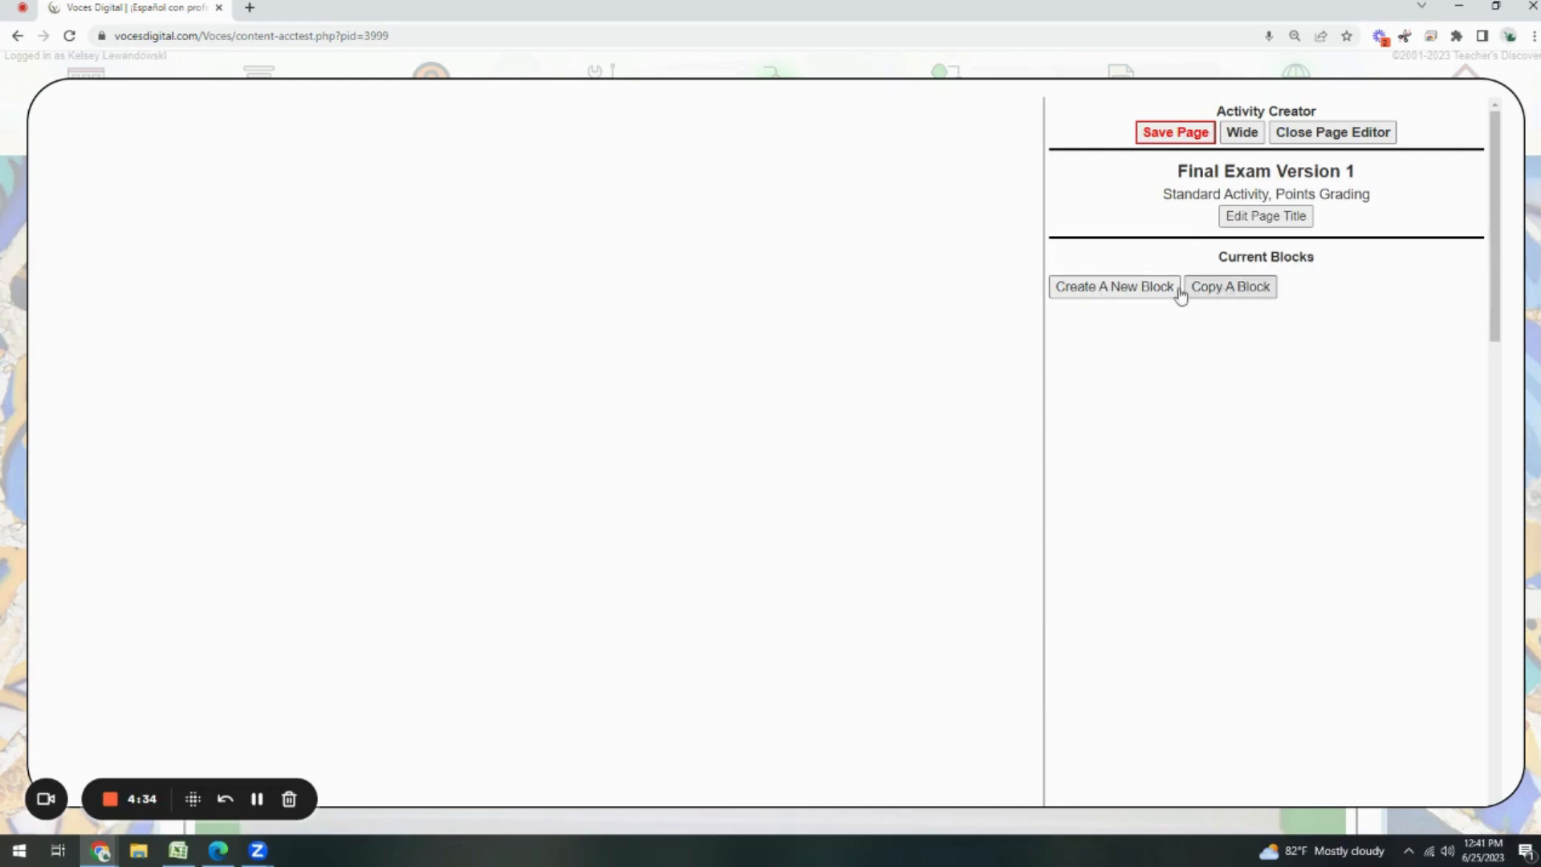
Start a new block under Current Blocks
left_click(1112, 286)
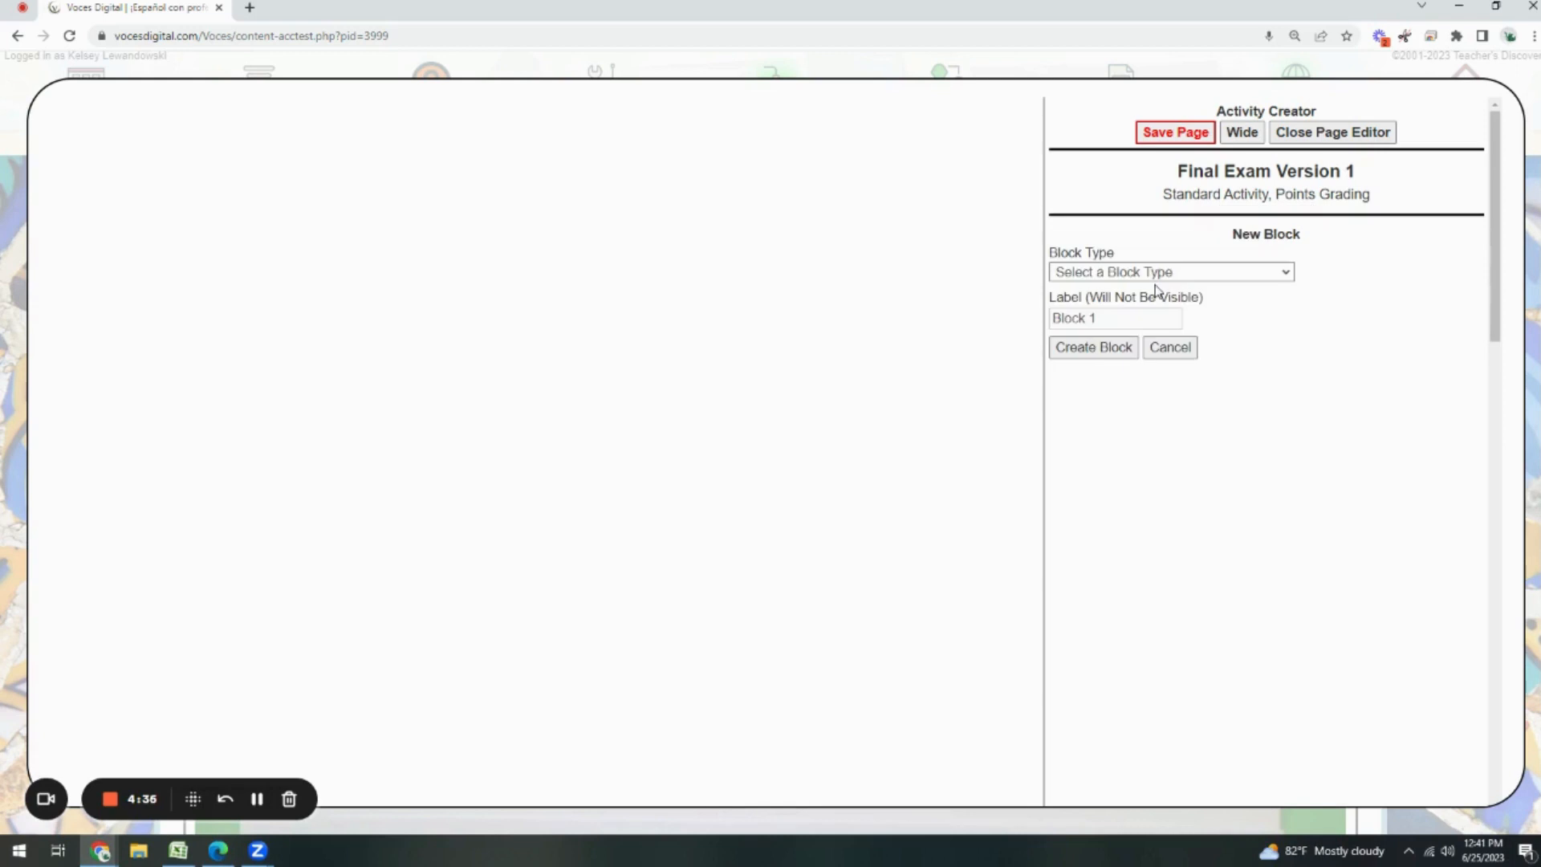
Set the block type to Multiple Choice and create Block 1
left_click(1170, 272)
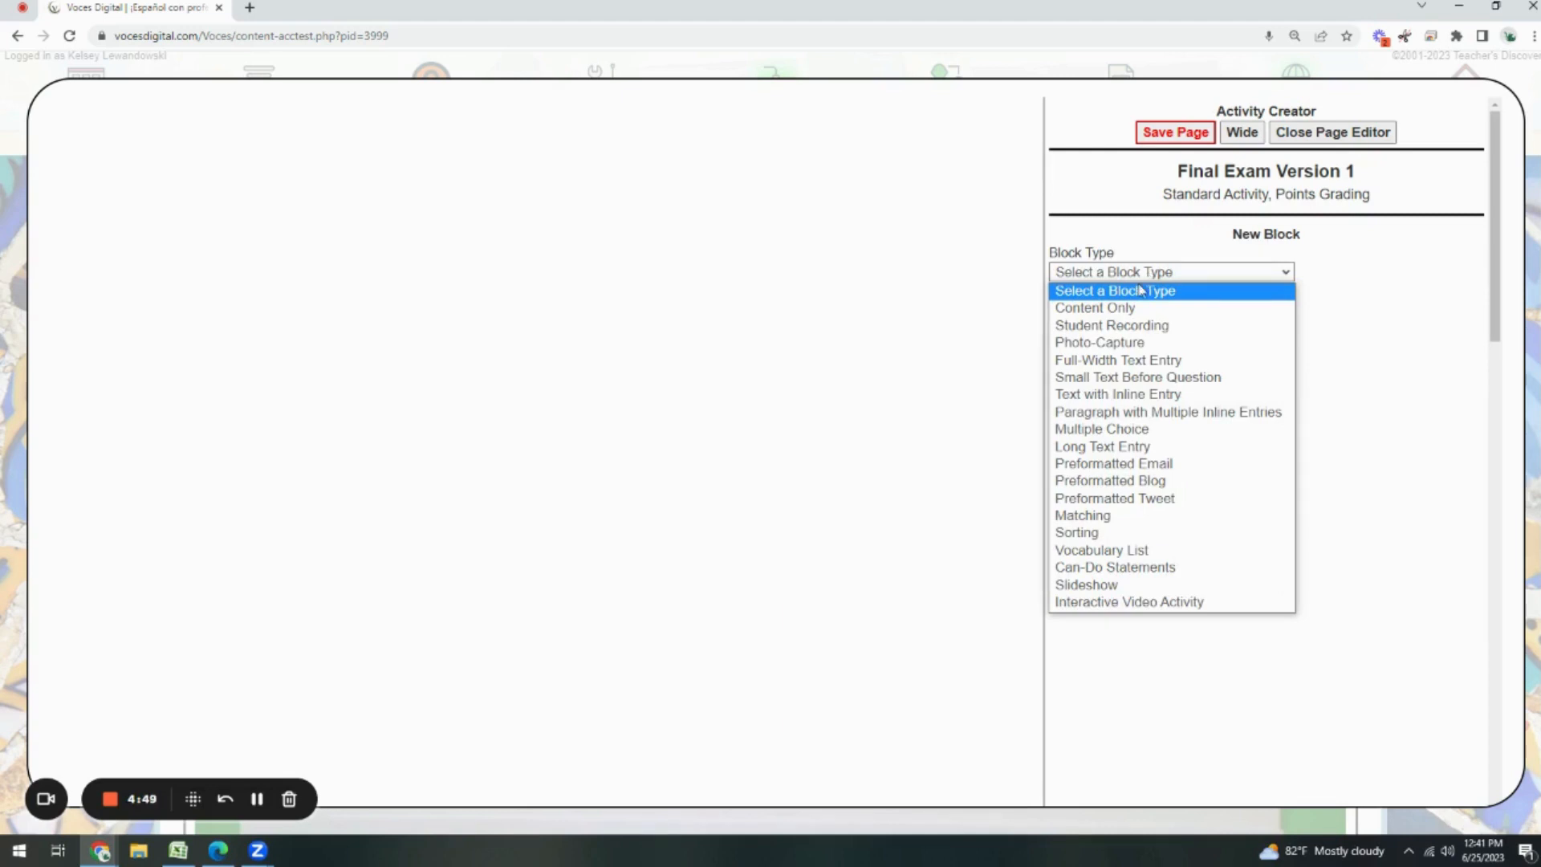
mouse_move(1098, 342)
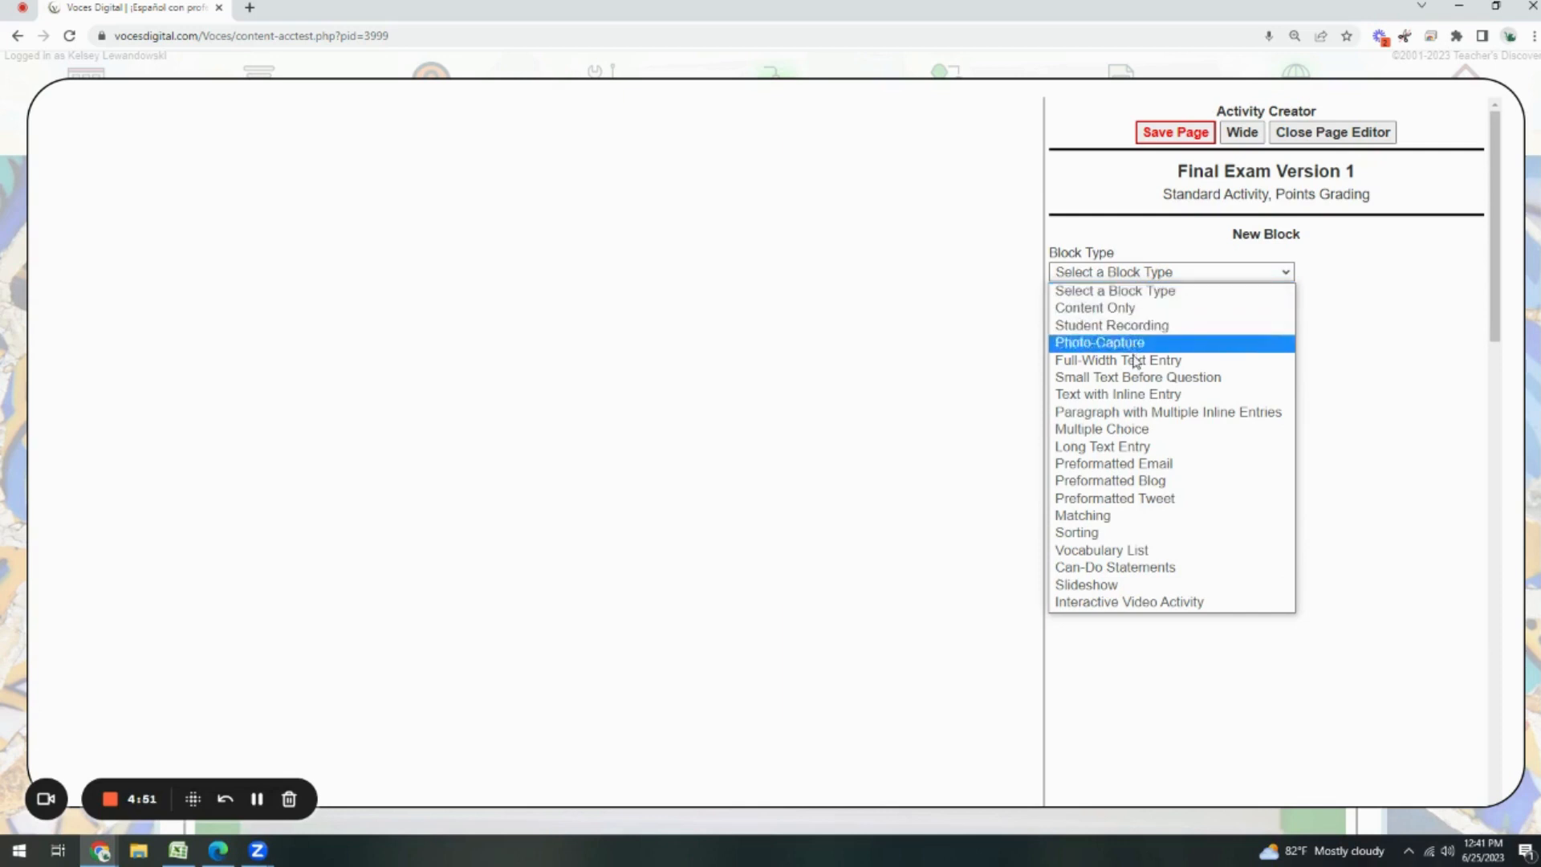
left_click(1117, 359)
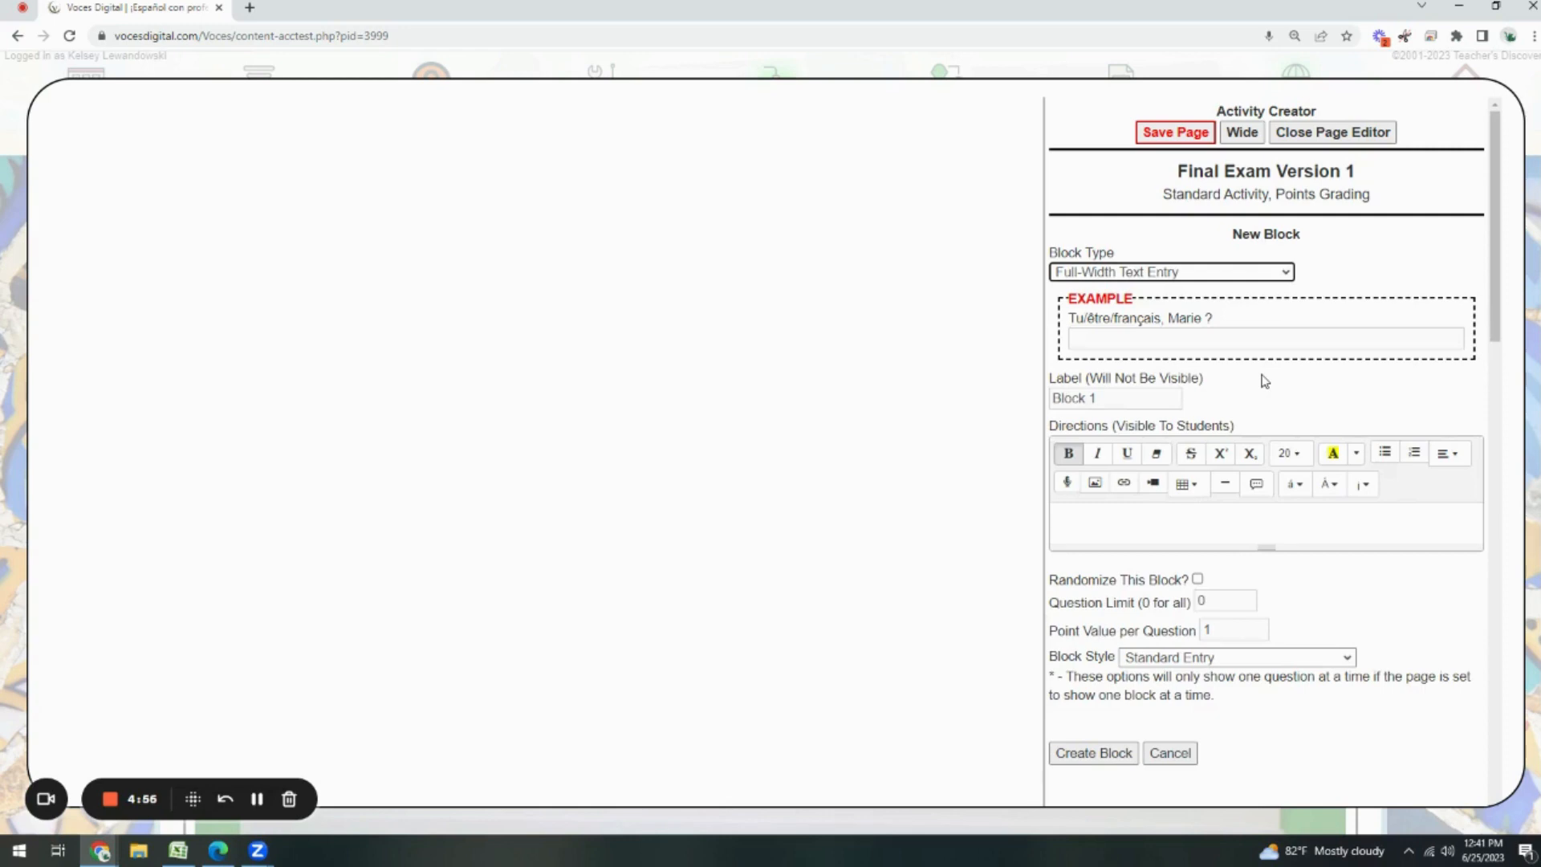
left_click(1170, 271)
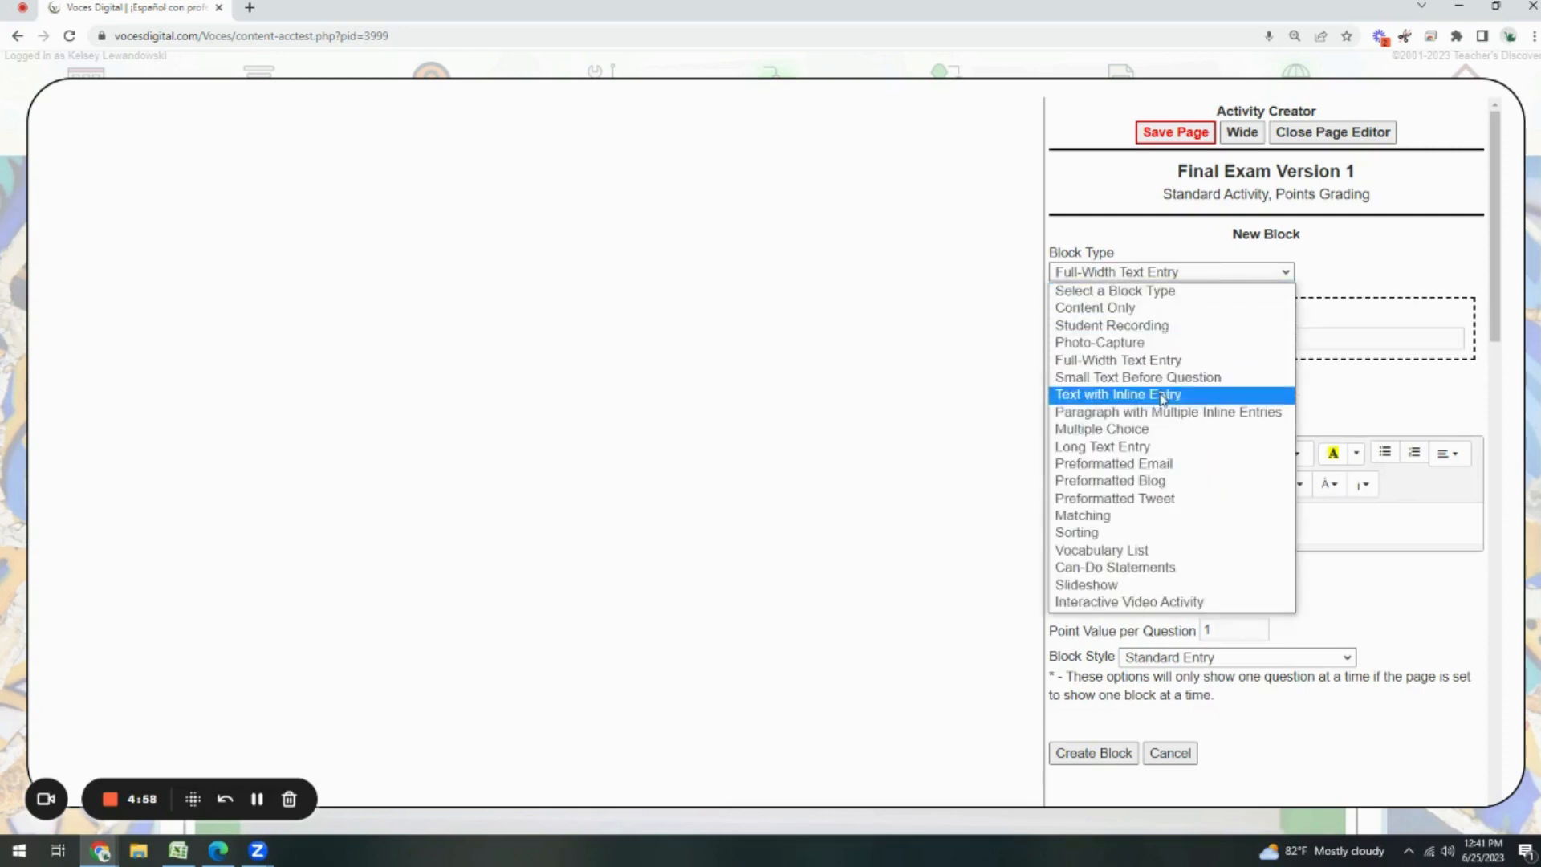
left_click(1100, 429)
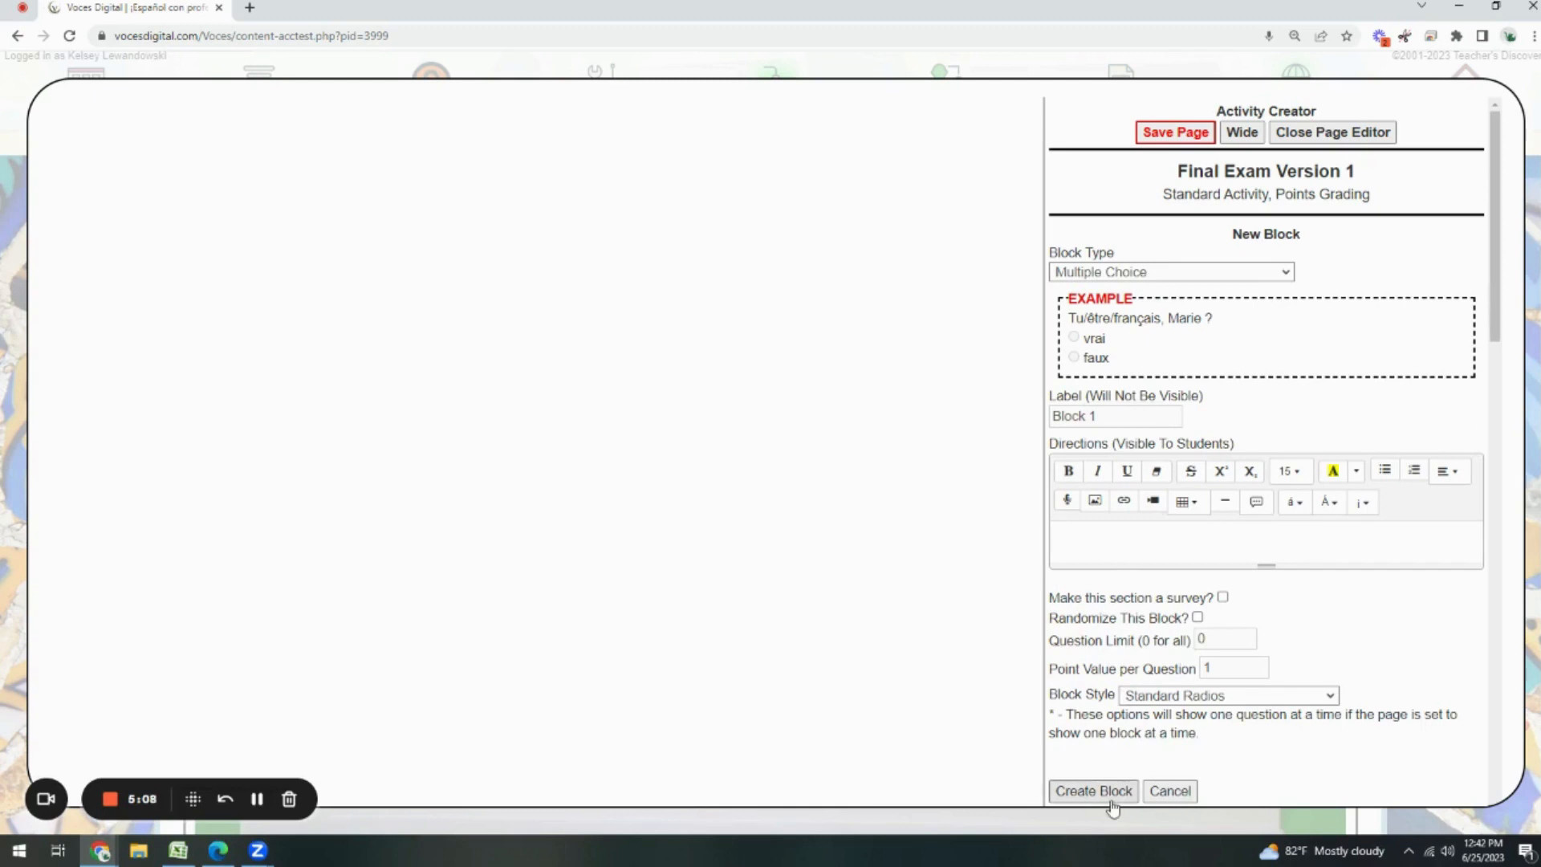
mouse_move(1124, 594)
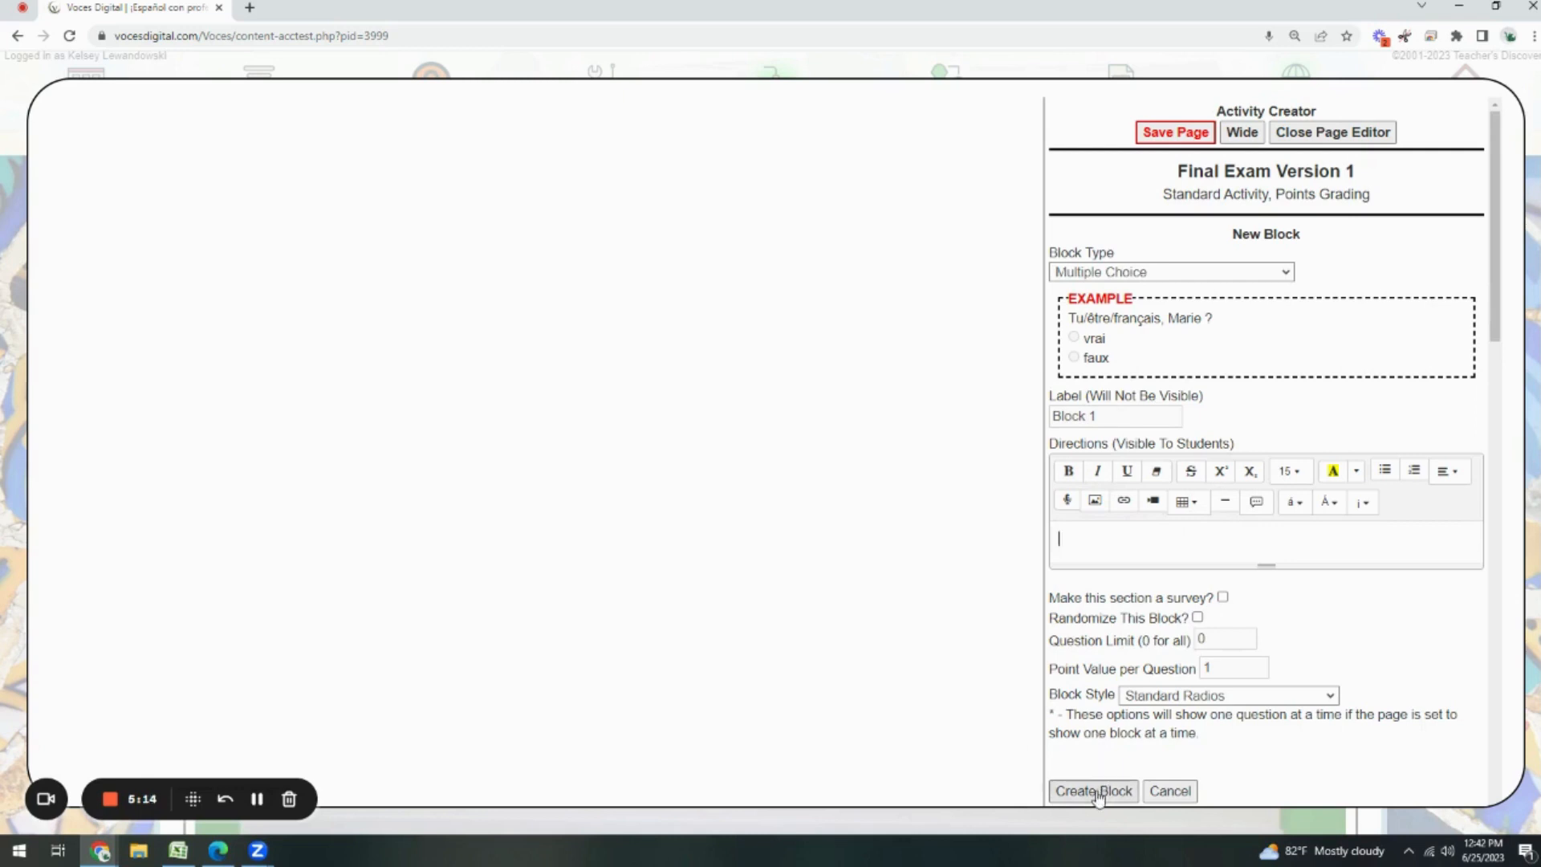
left_click(1091, 792)
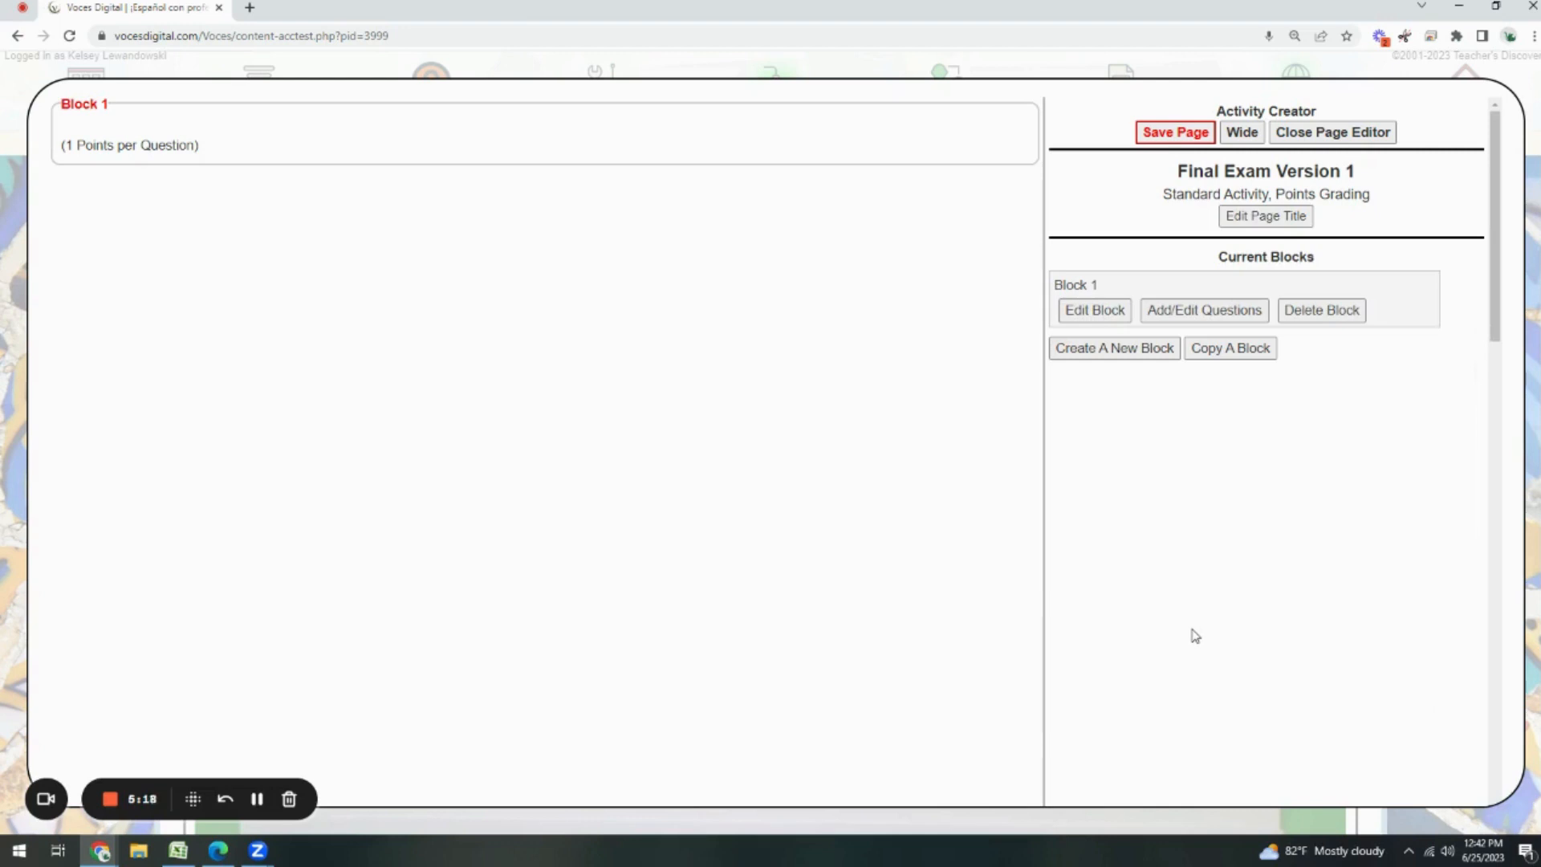
mouse_move(1235, 435)
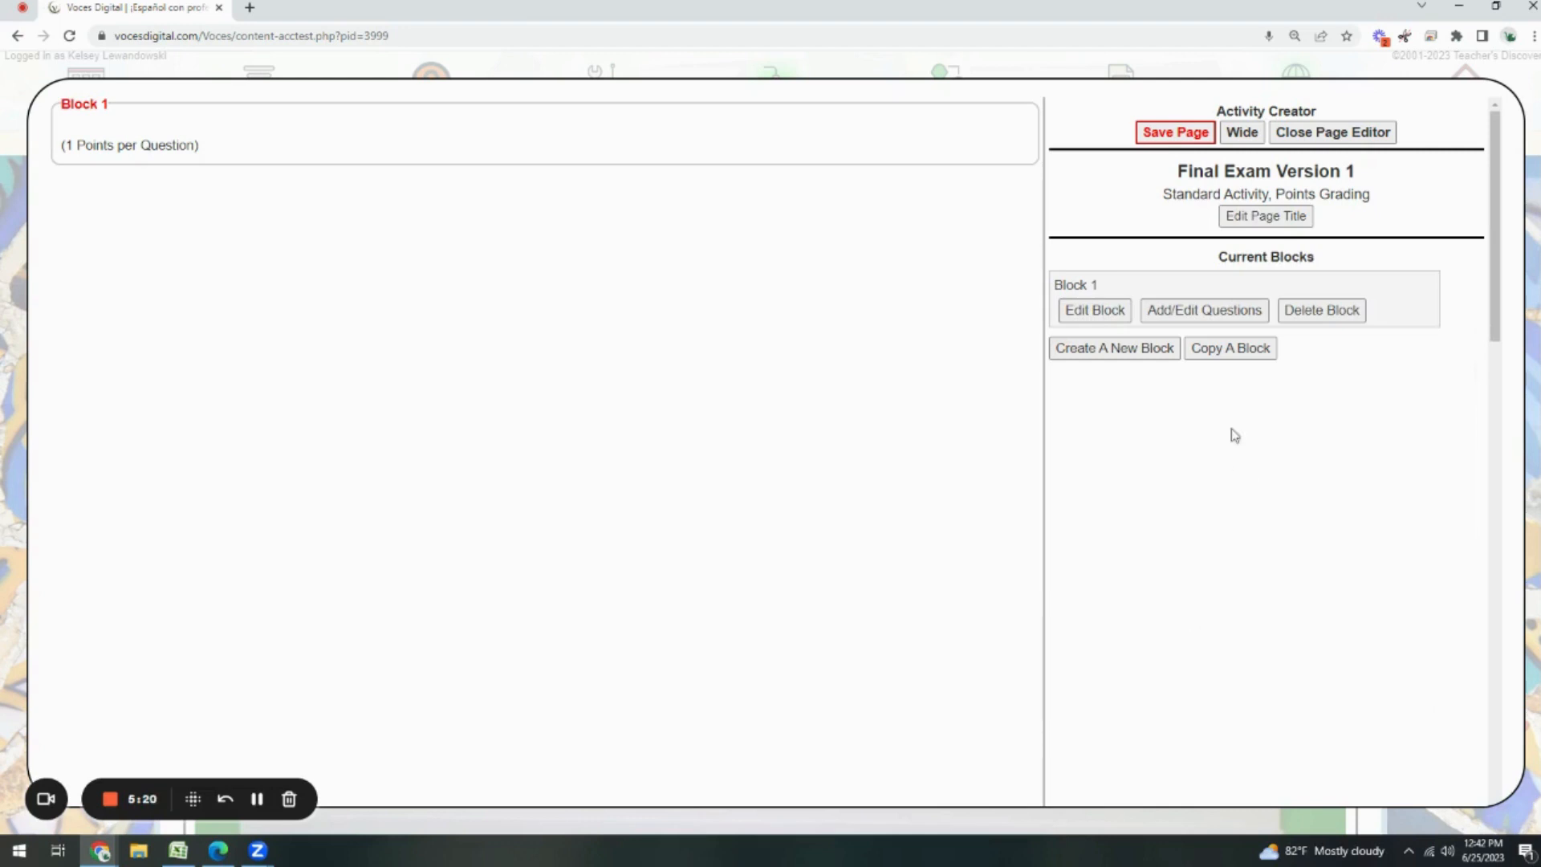
mouse_move(1203, 310)
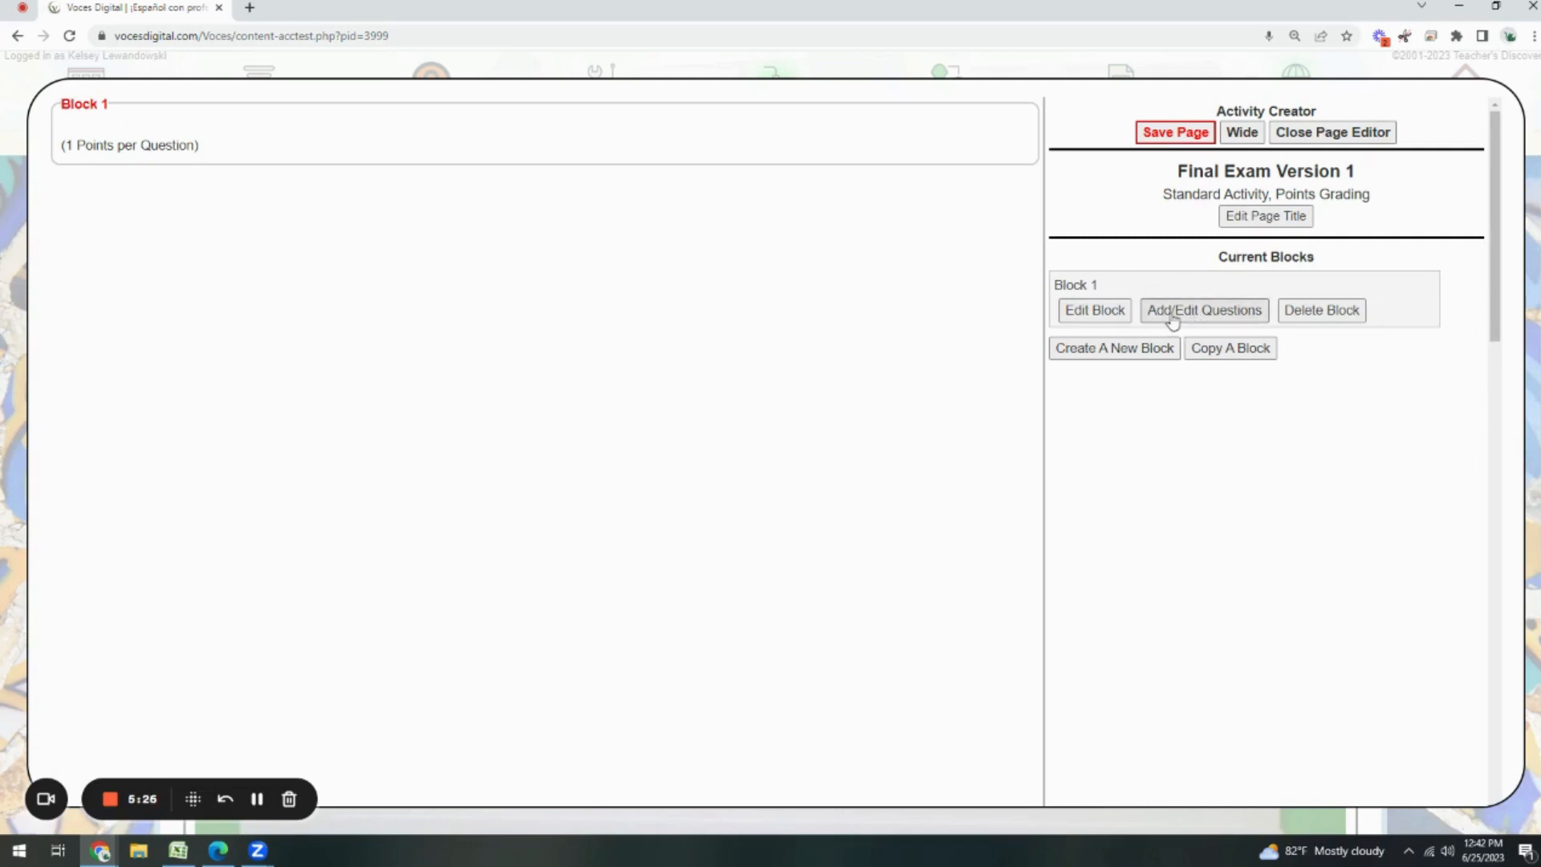
left_click(1203, 309)
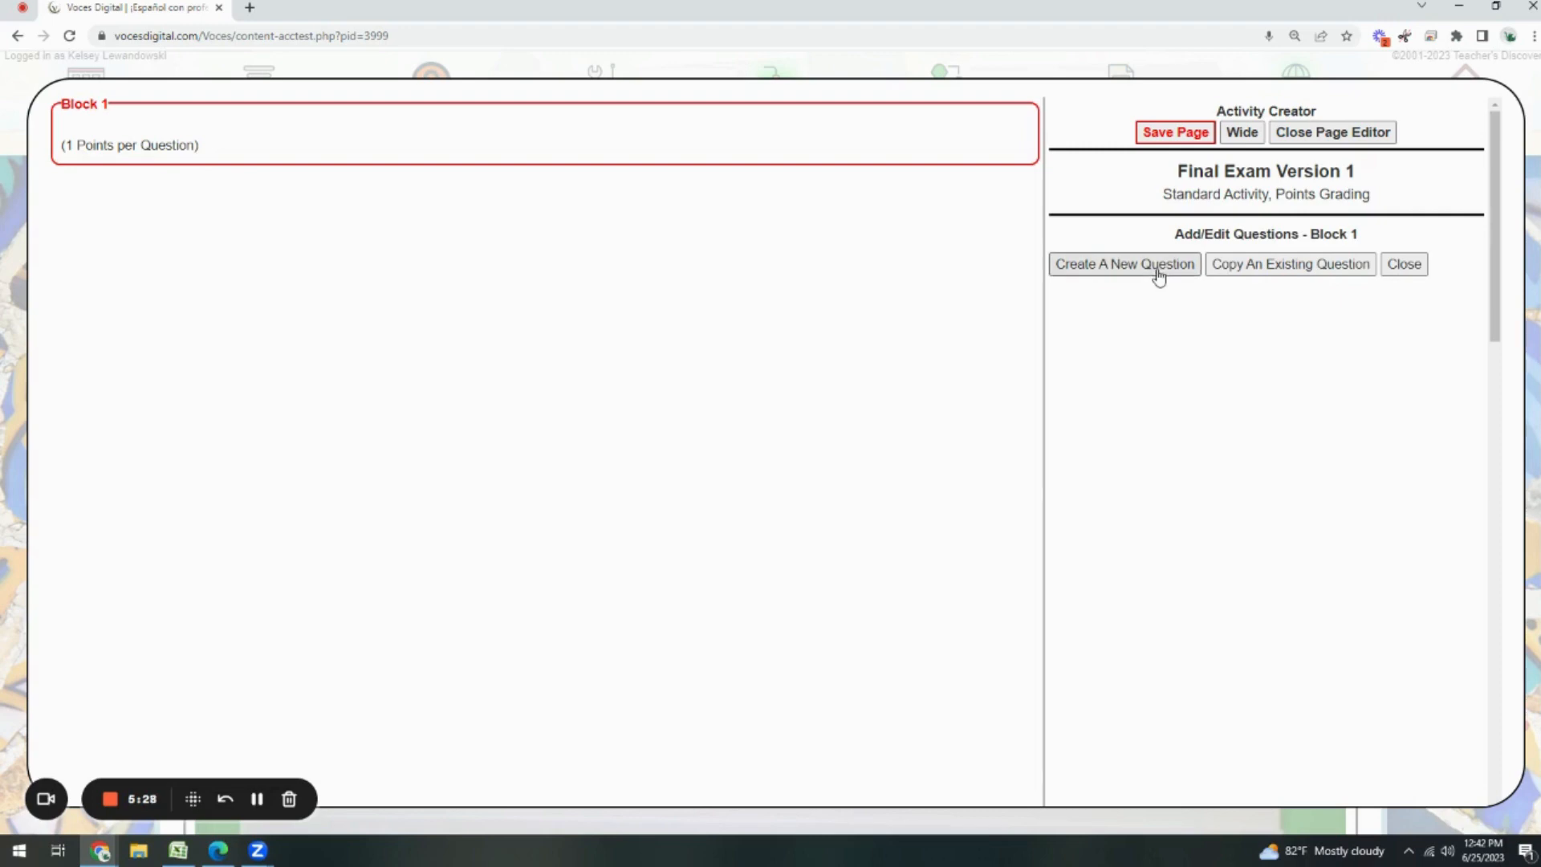
left_click(1403, 263)
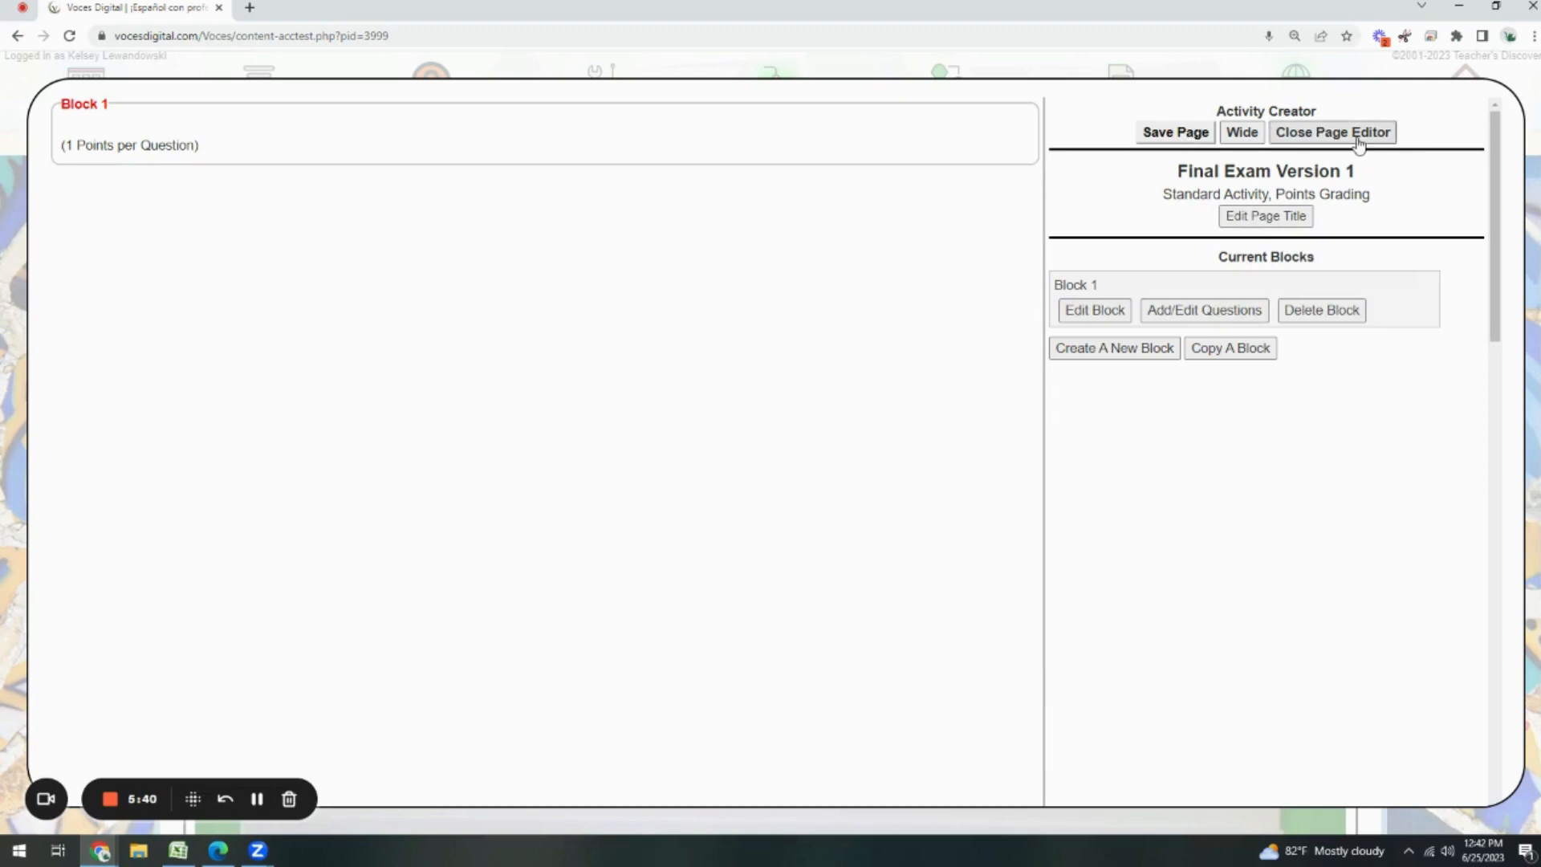
Leave the page editor, save the Voces Editor changes, and close the editor
left_click(1331, 131)
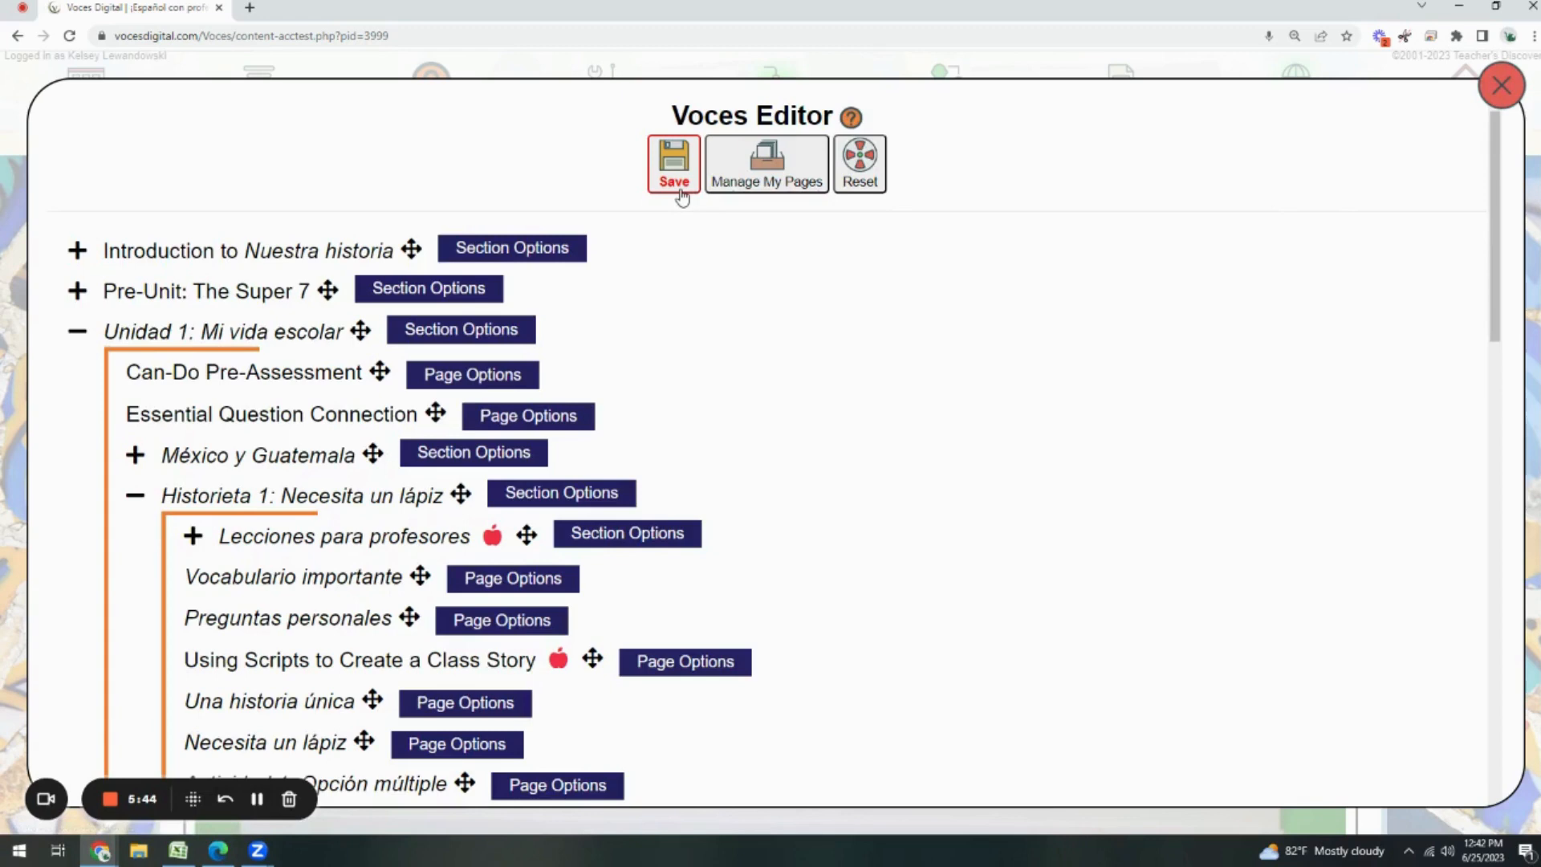
left_click(674, 164)
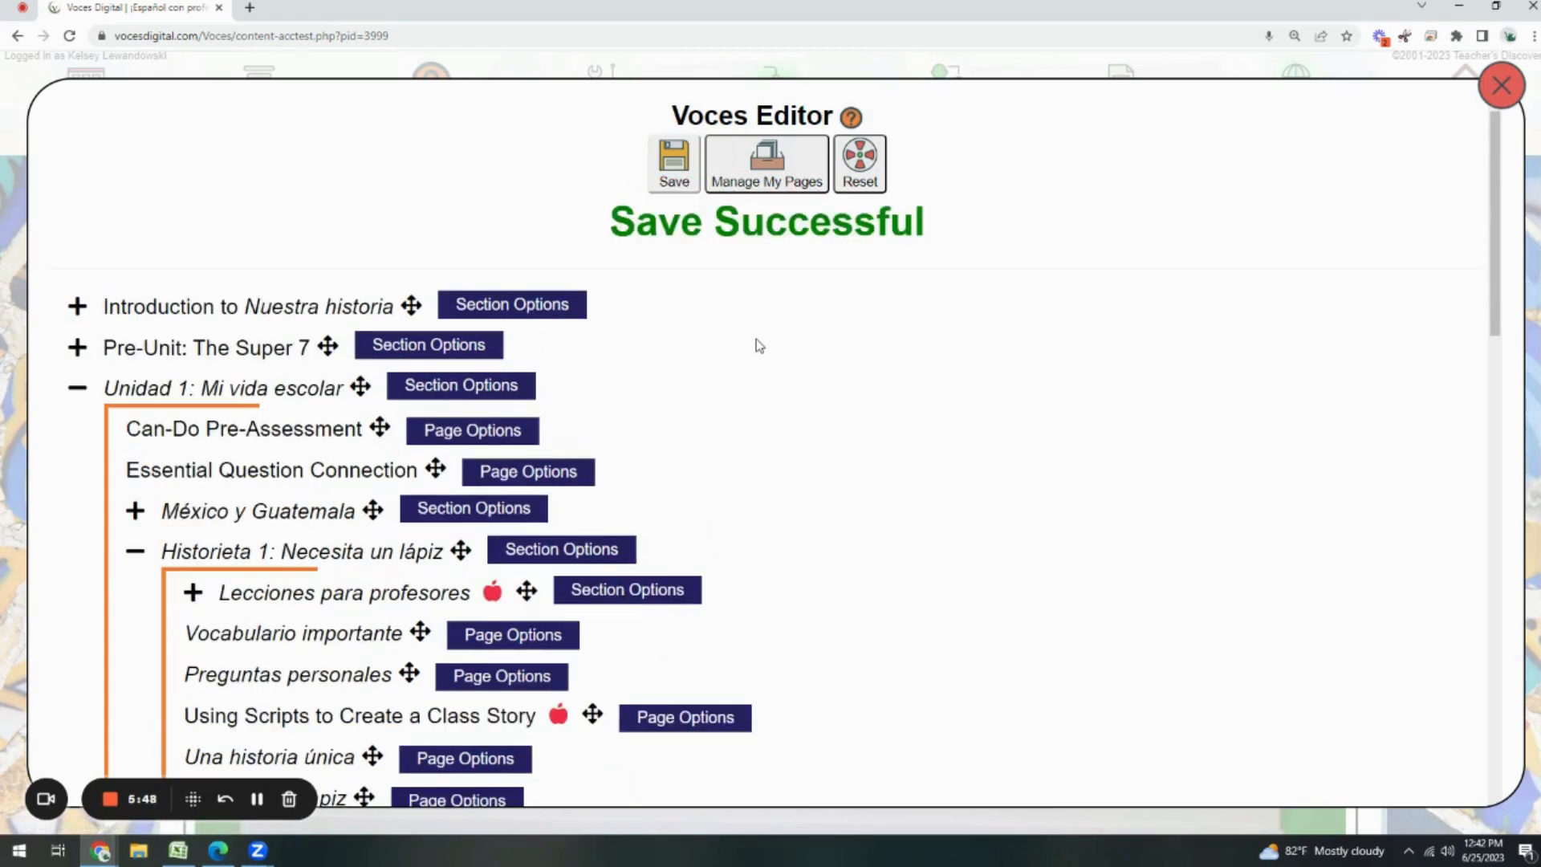
left_click(1501, 84)
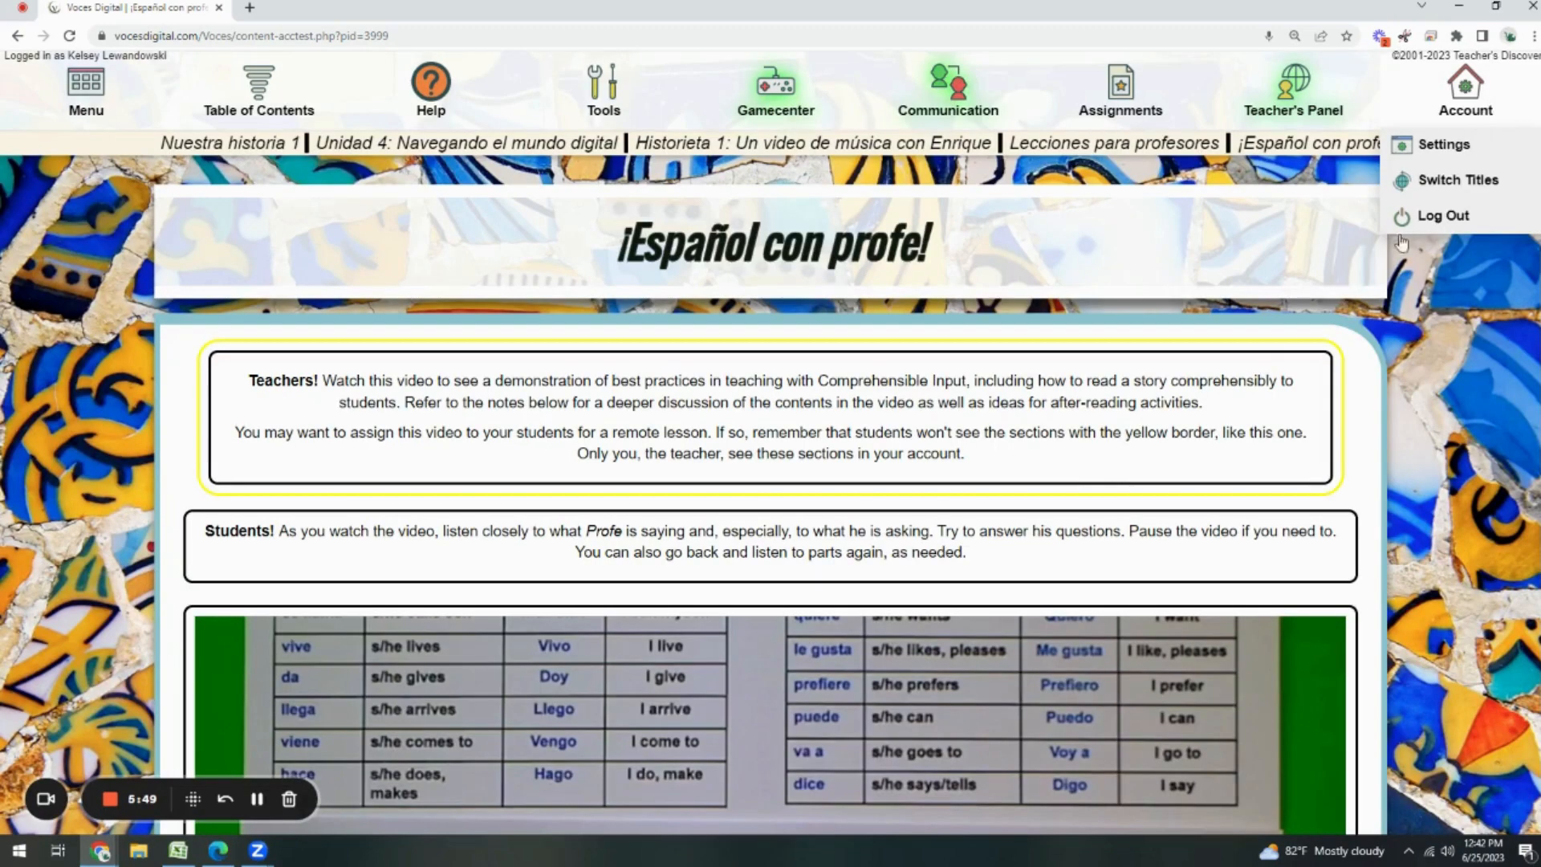